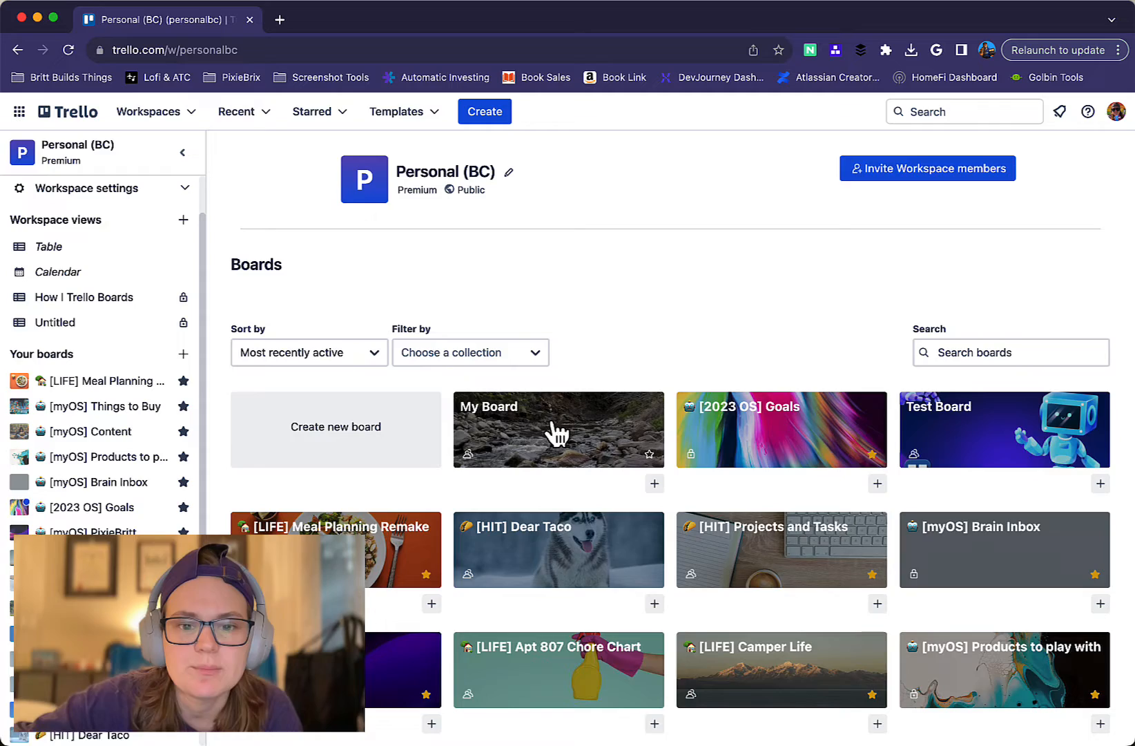
Open My Board from the Personal (BC) workspace's board tiles.
left_click(558, 428)
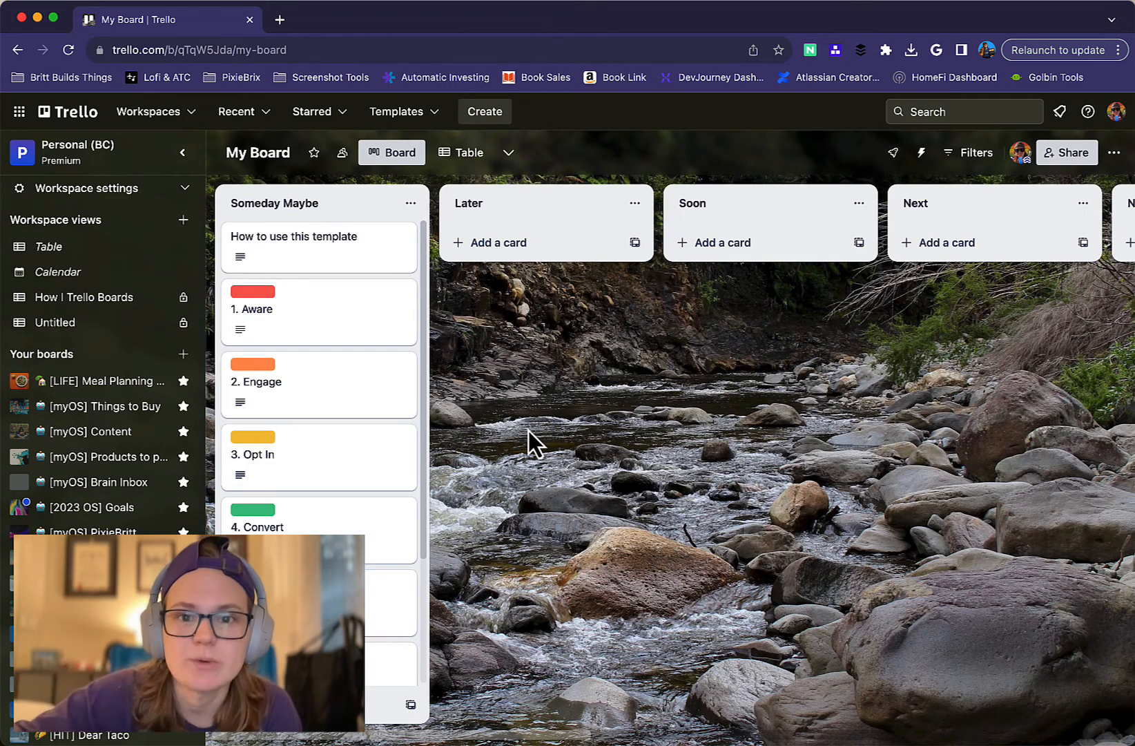
mouse_move(1067, 154)
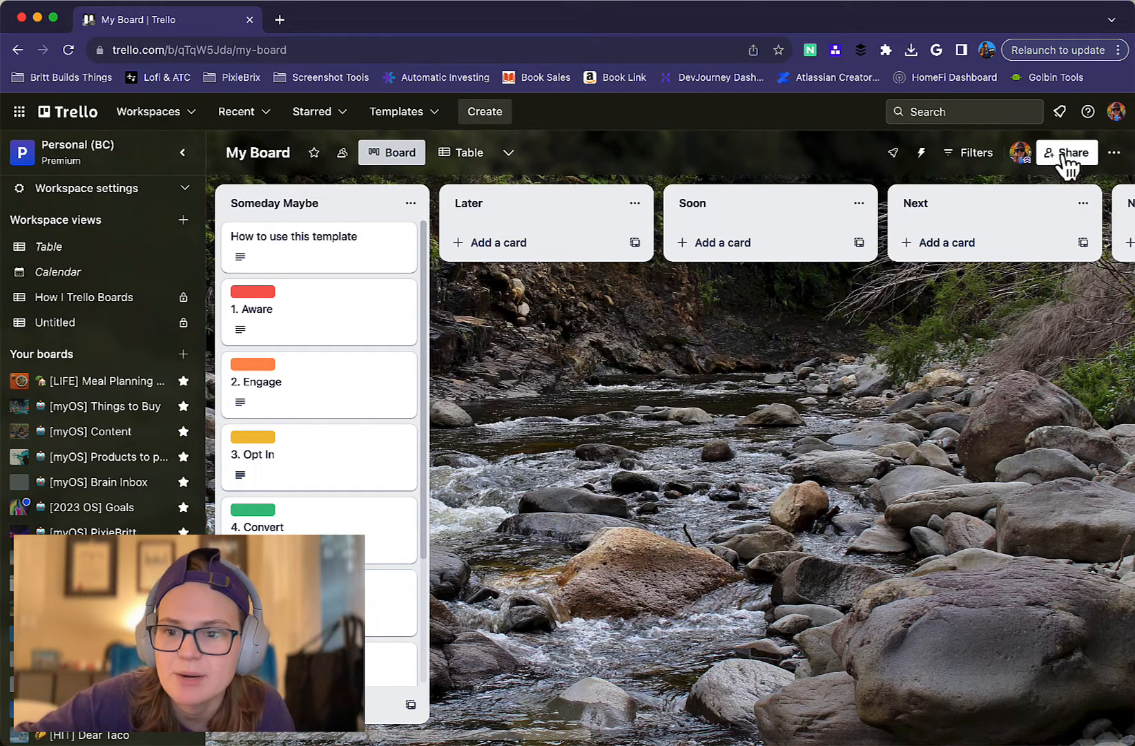
left_click(1066, 152)
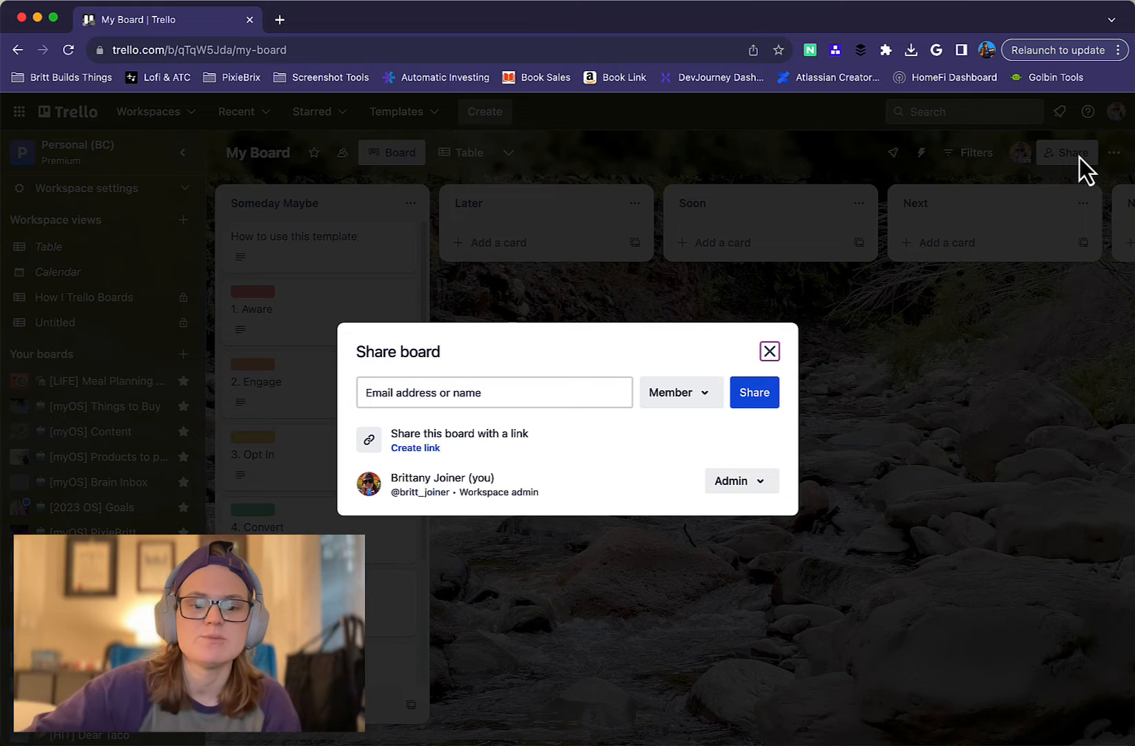
left_click(493, 392)
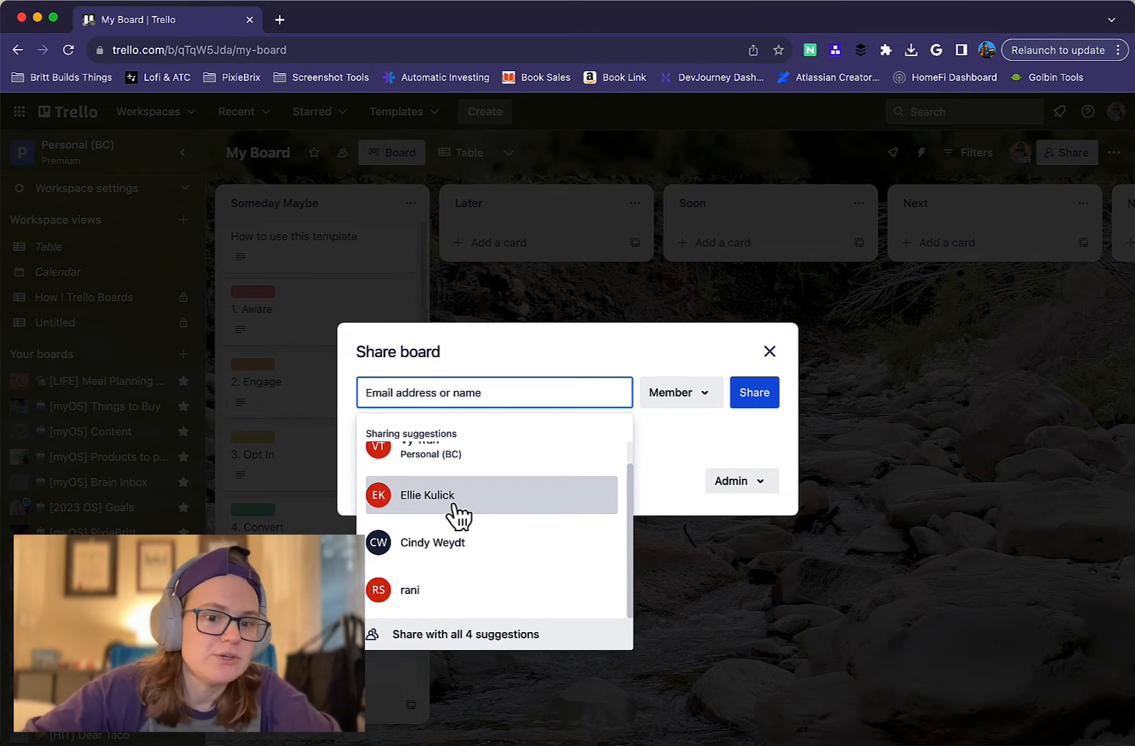
type("v")
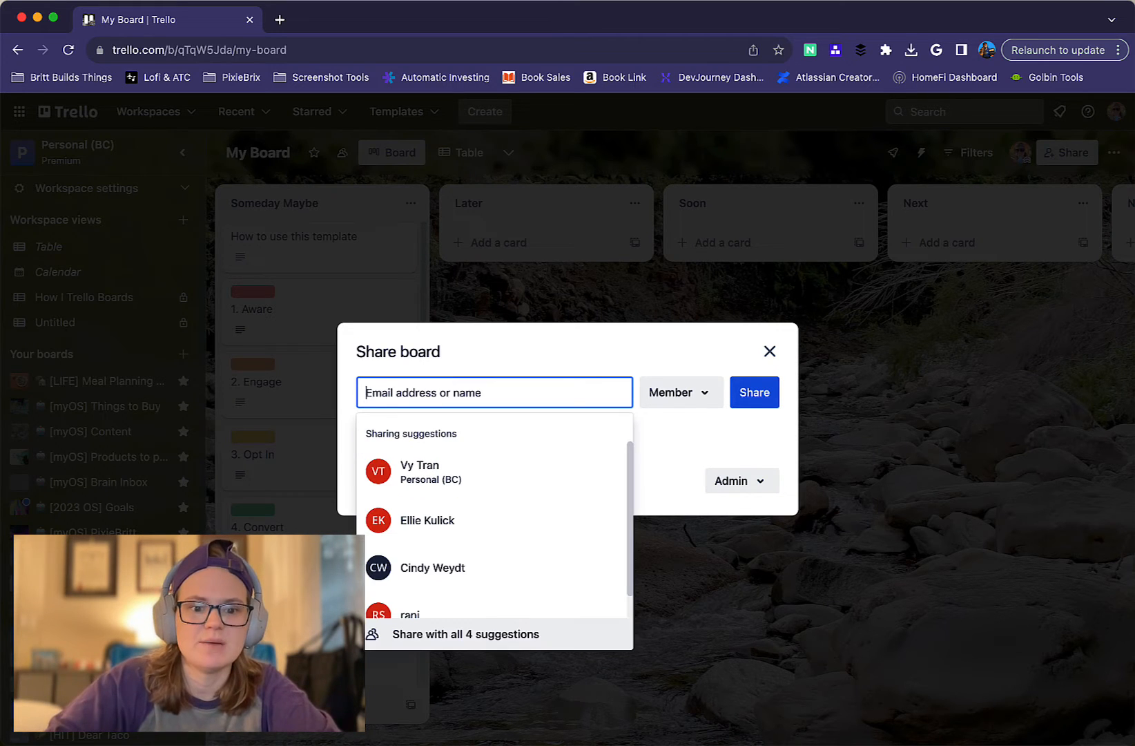
mouse_move(513, 441)
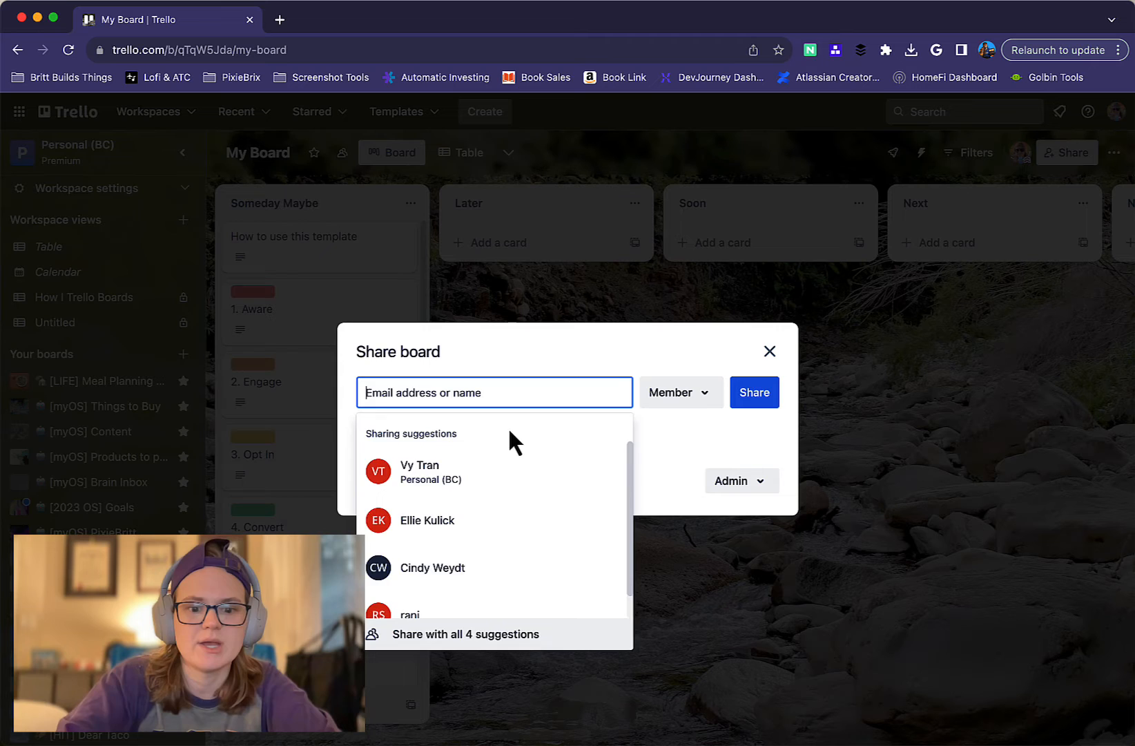
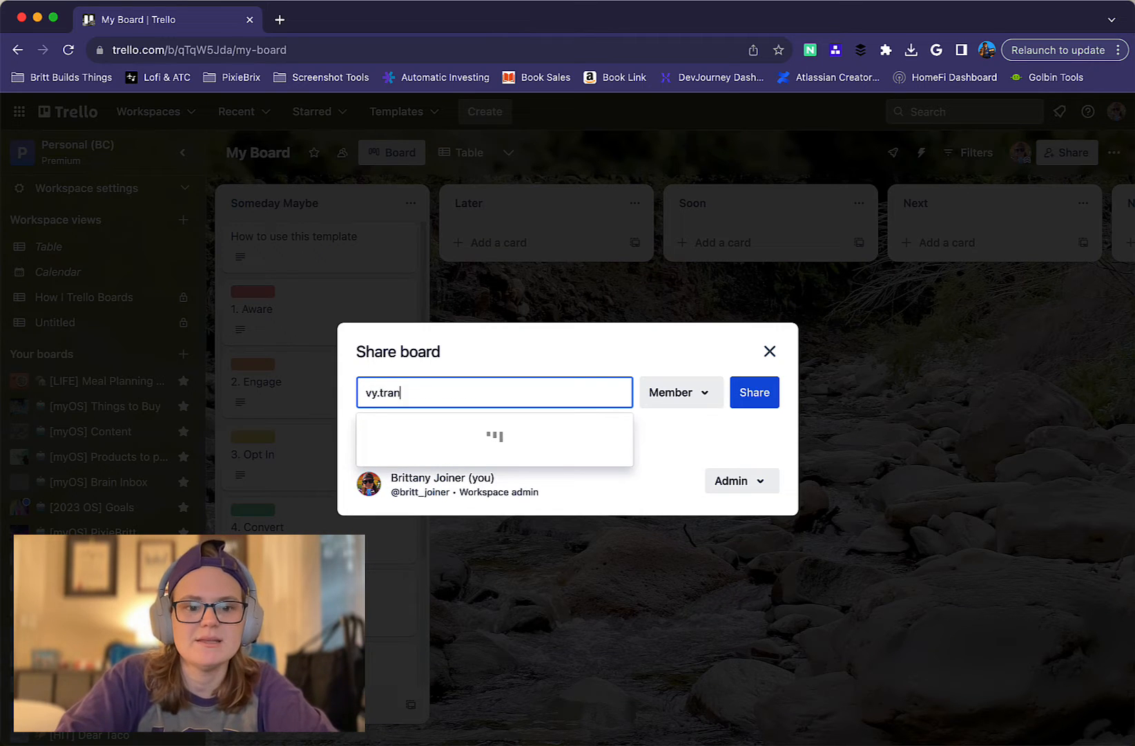
type("0425")
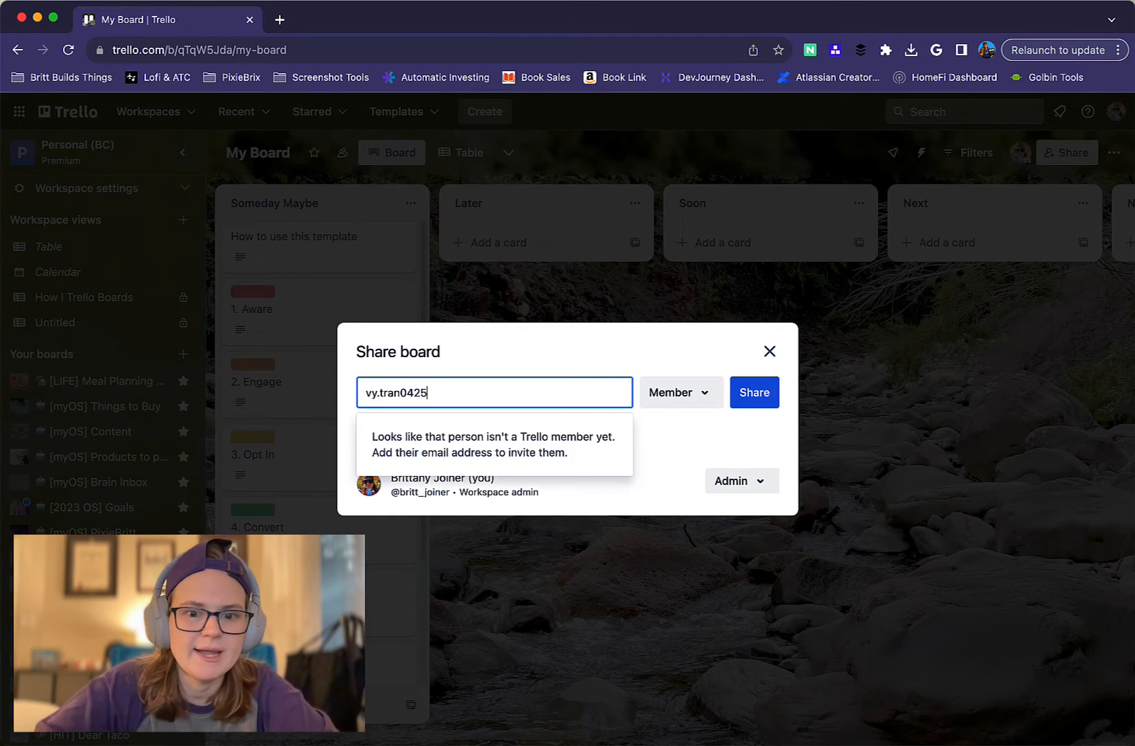
type("#")
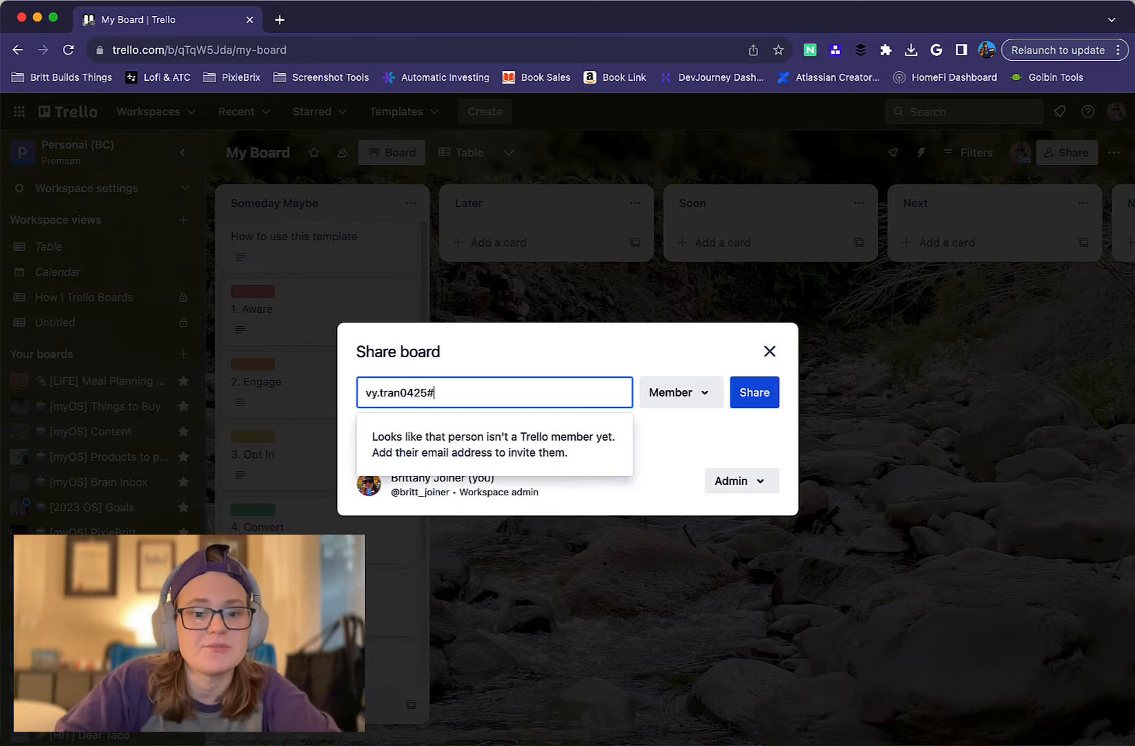
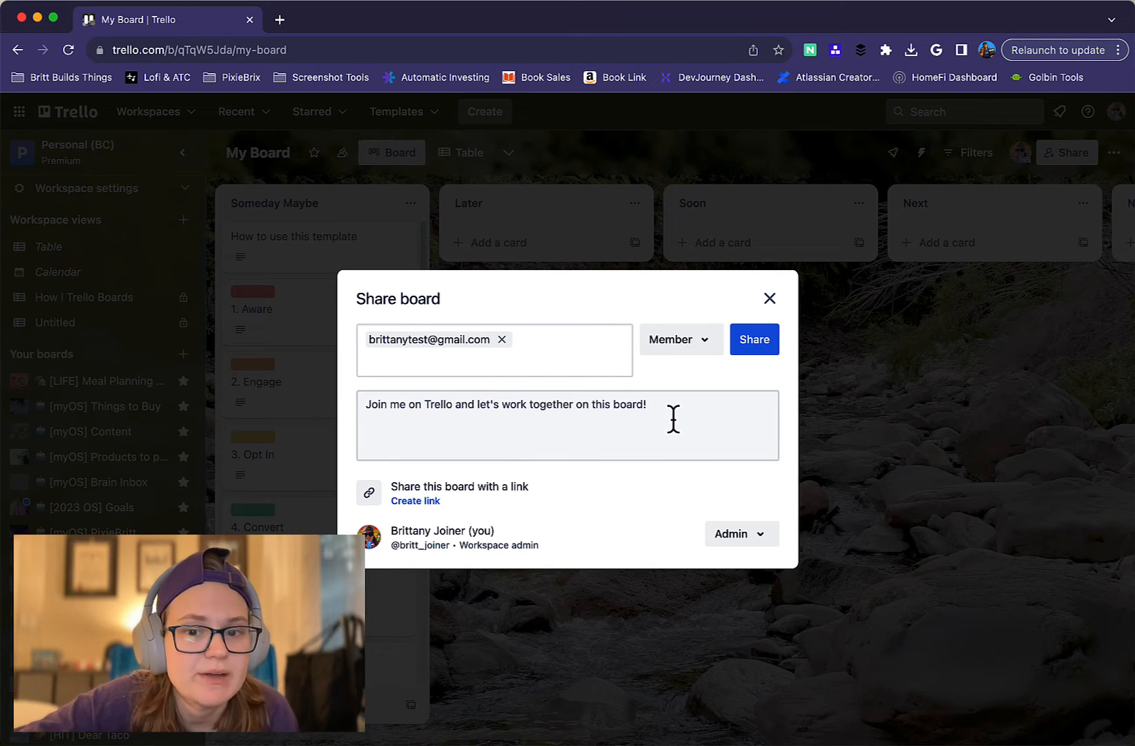
mouse_move(510, 352)
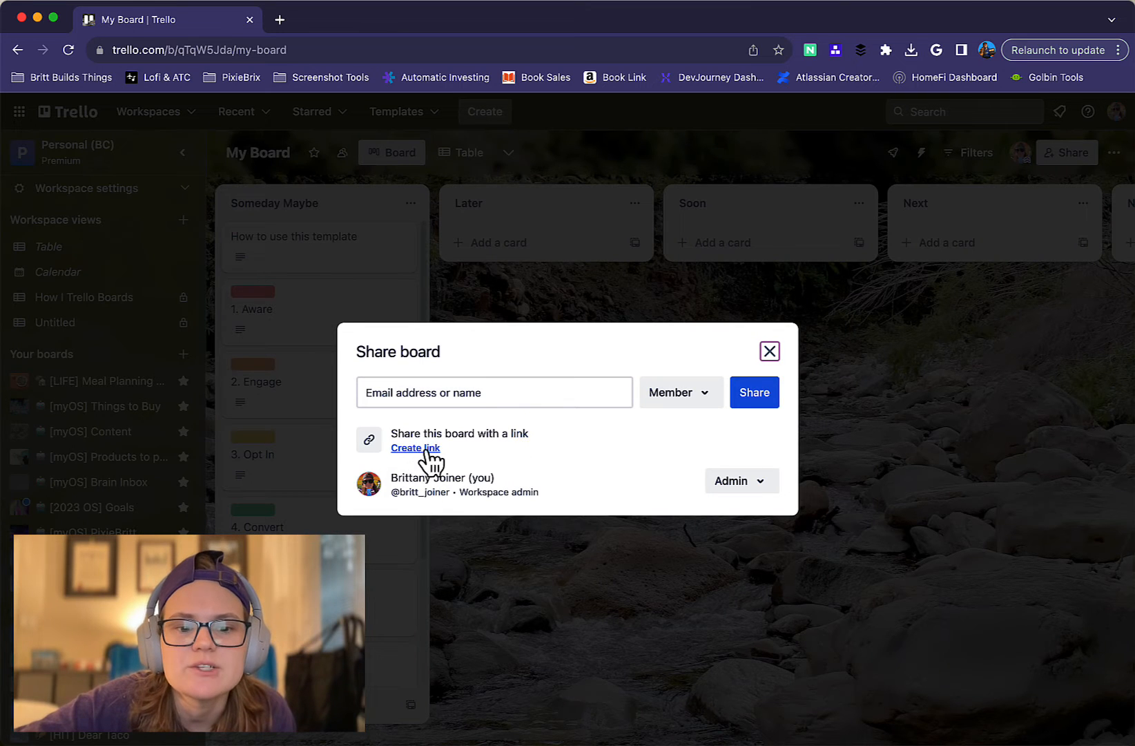
Create a board share link and review its 'Can join as member' permission choices.
left_click(414, 447)
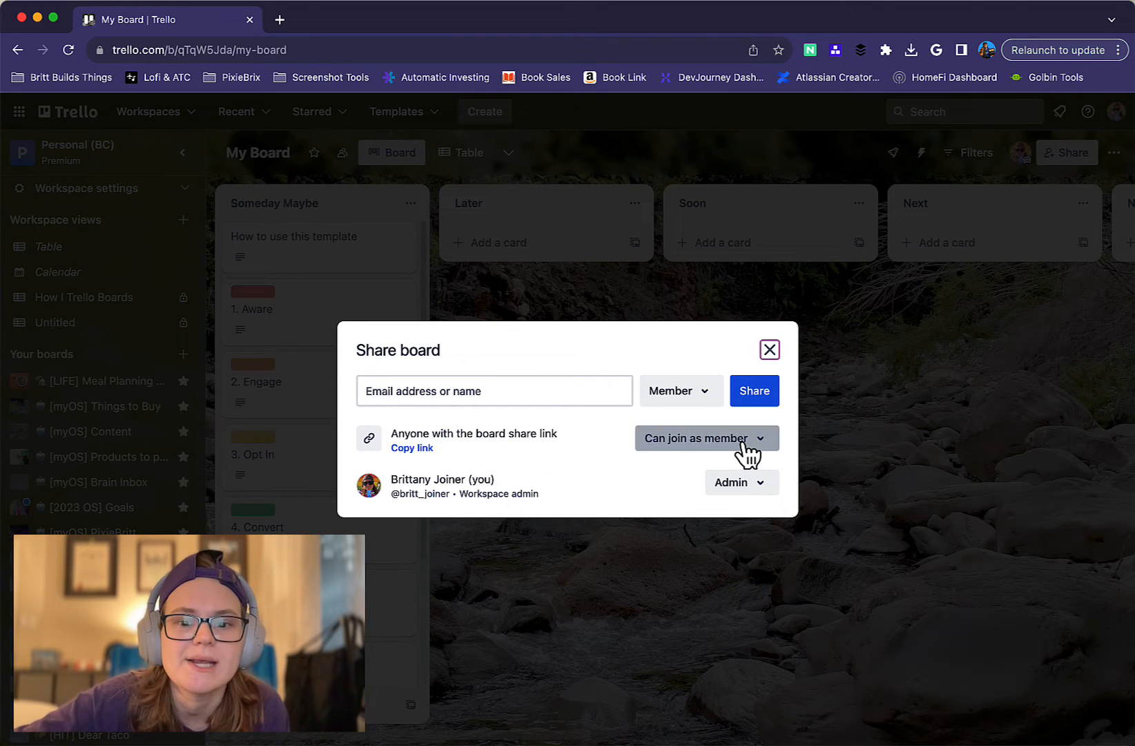
left_click(705, 438)
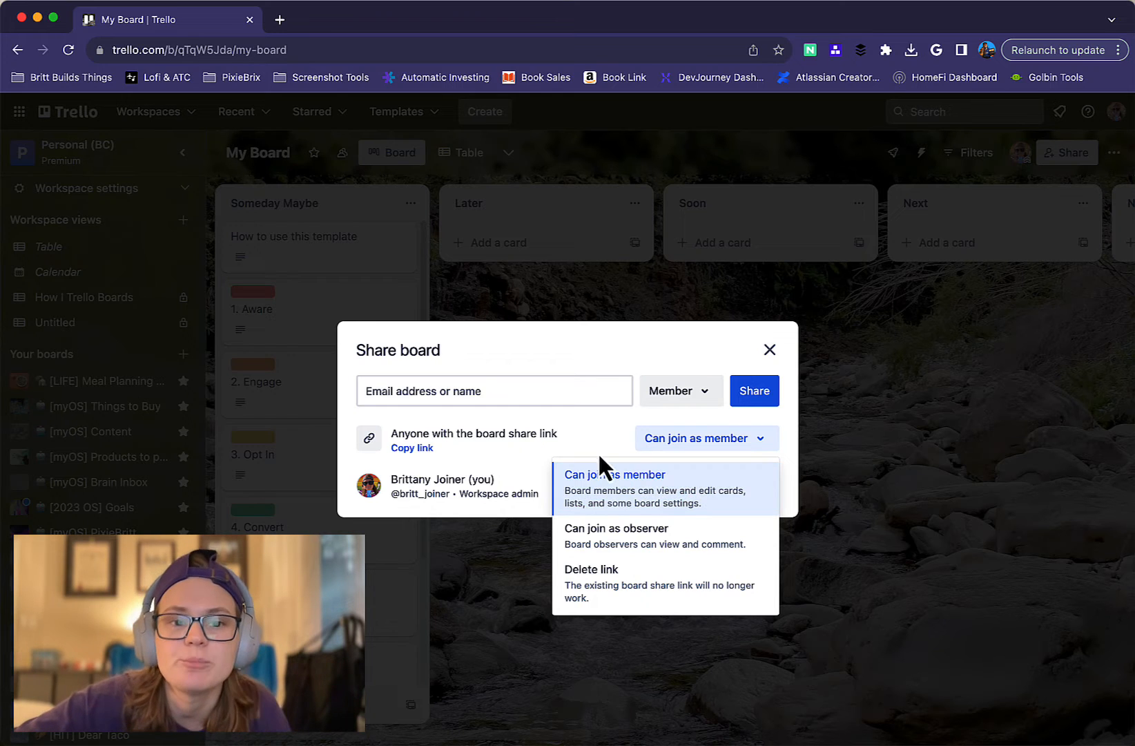
mouse_move(627, 450)
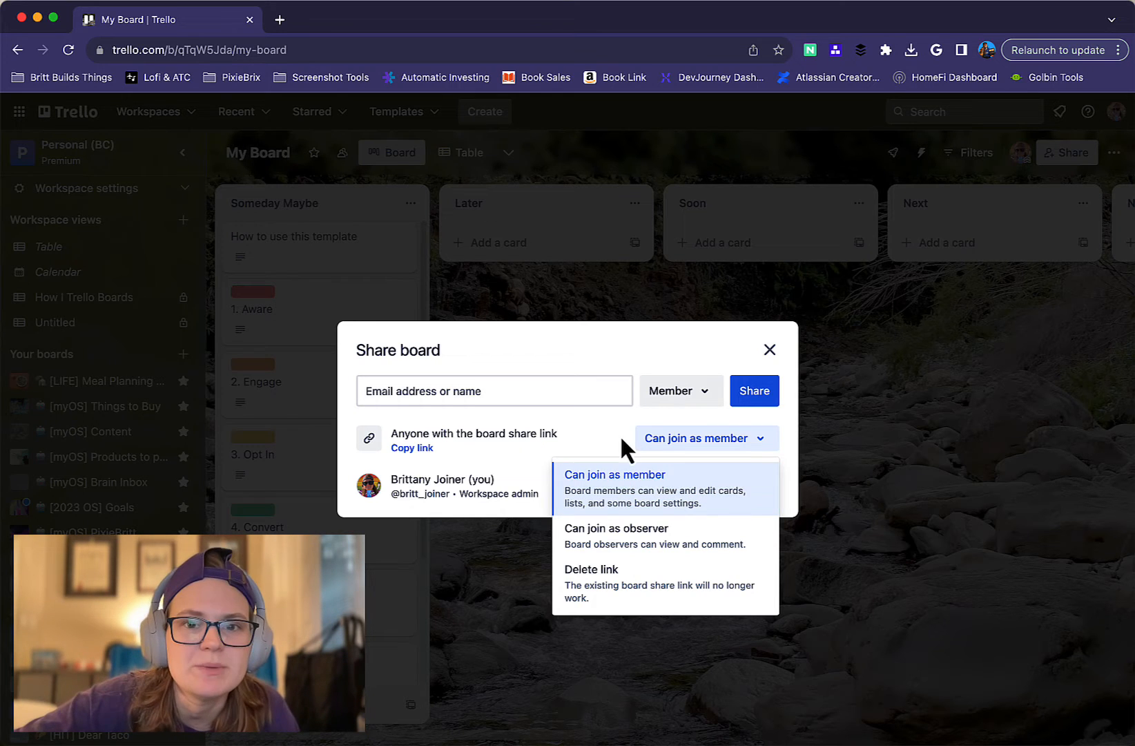
left_click(740, 482)
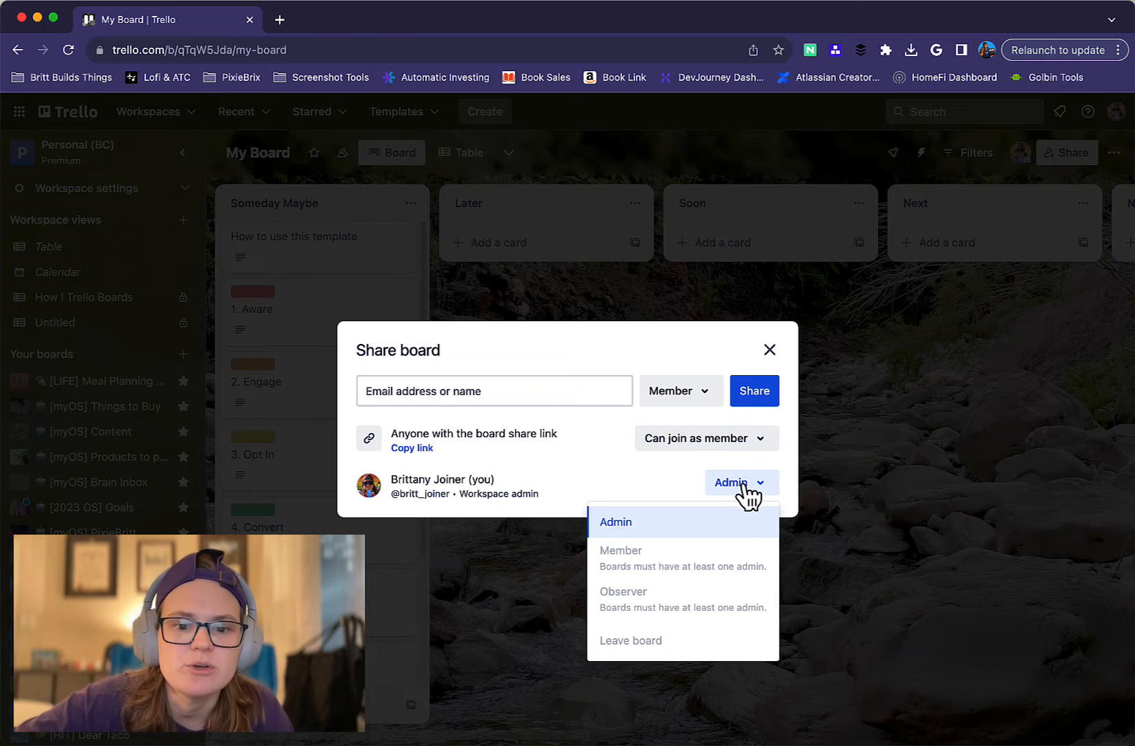
left_click(742, 482)
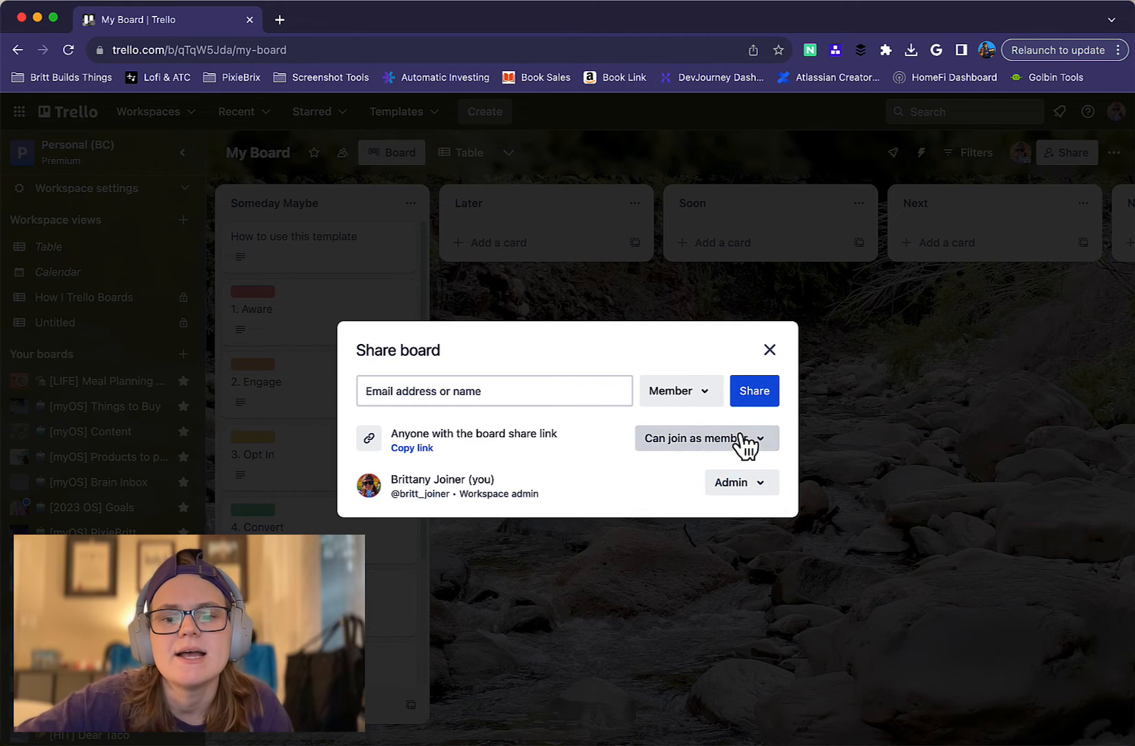
left_click(704, 438)
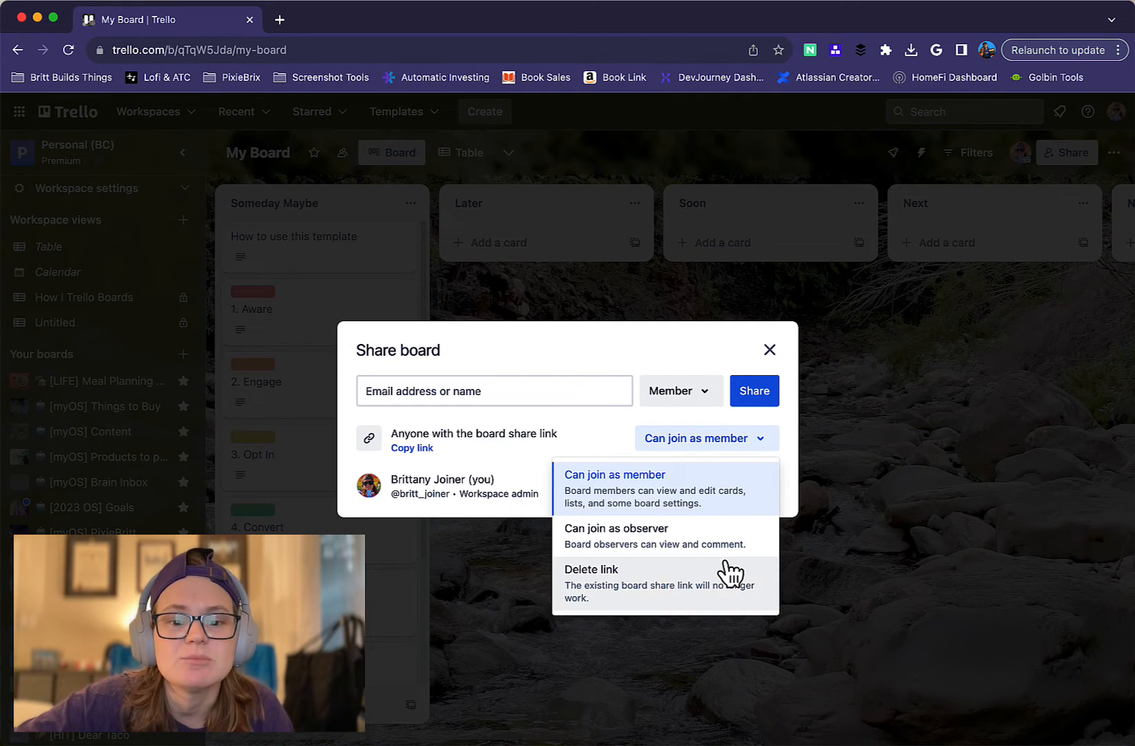
mouse_move(739, 527)
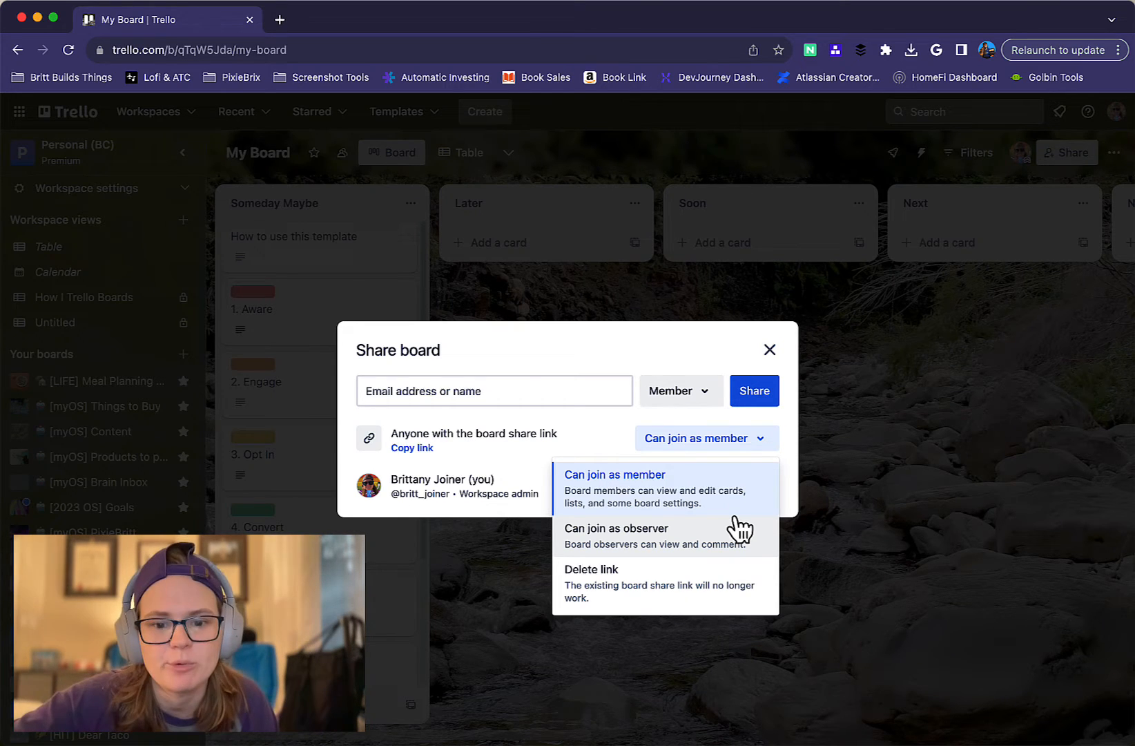
mouse_move(739, 545)
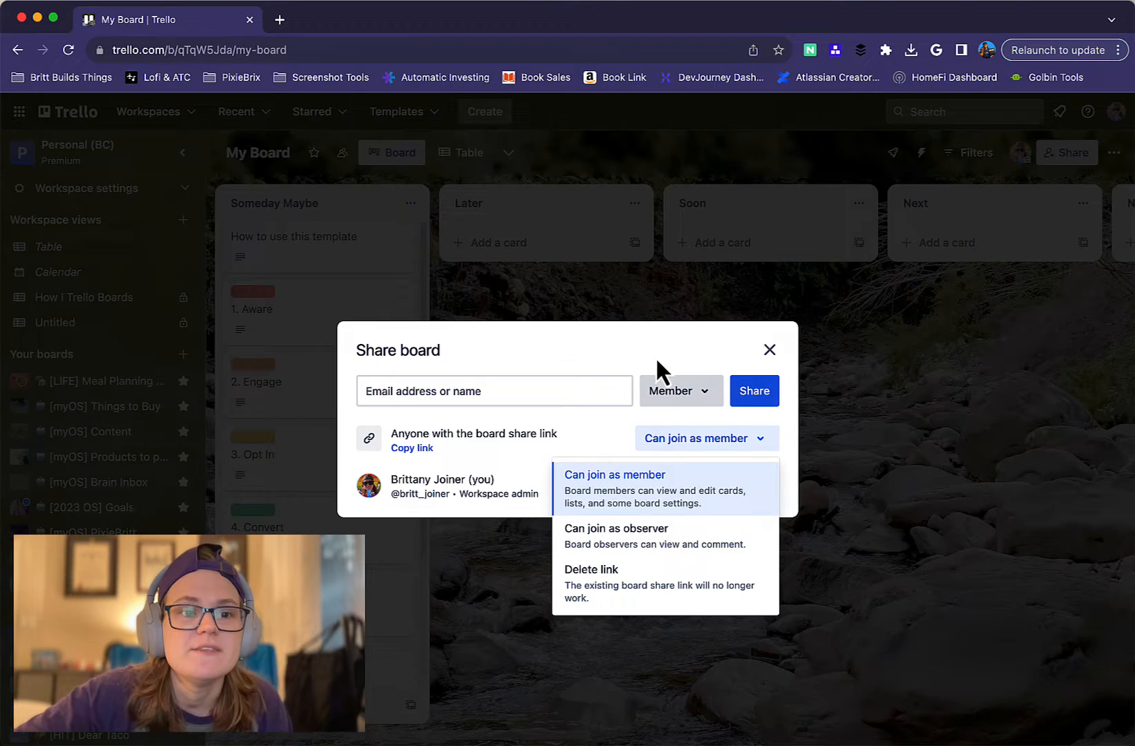
Close sharing and show My Board's settings with its Personal (BC) workspace and permissions.
left_click(769, 350)
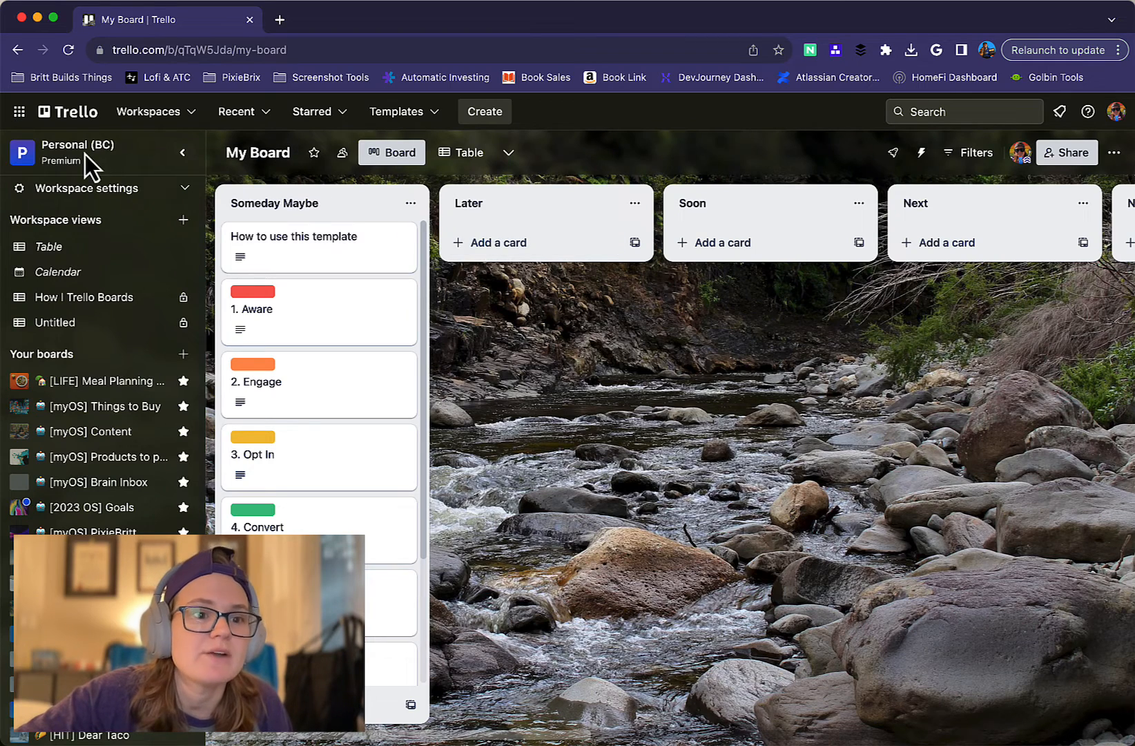
mouse_move(855, 550)
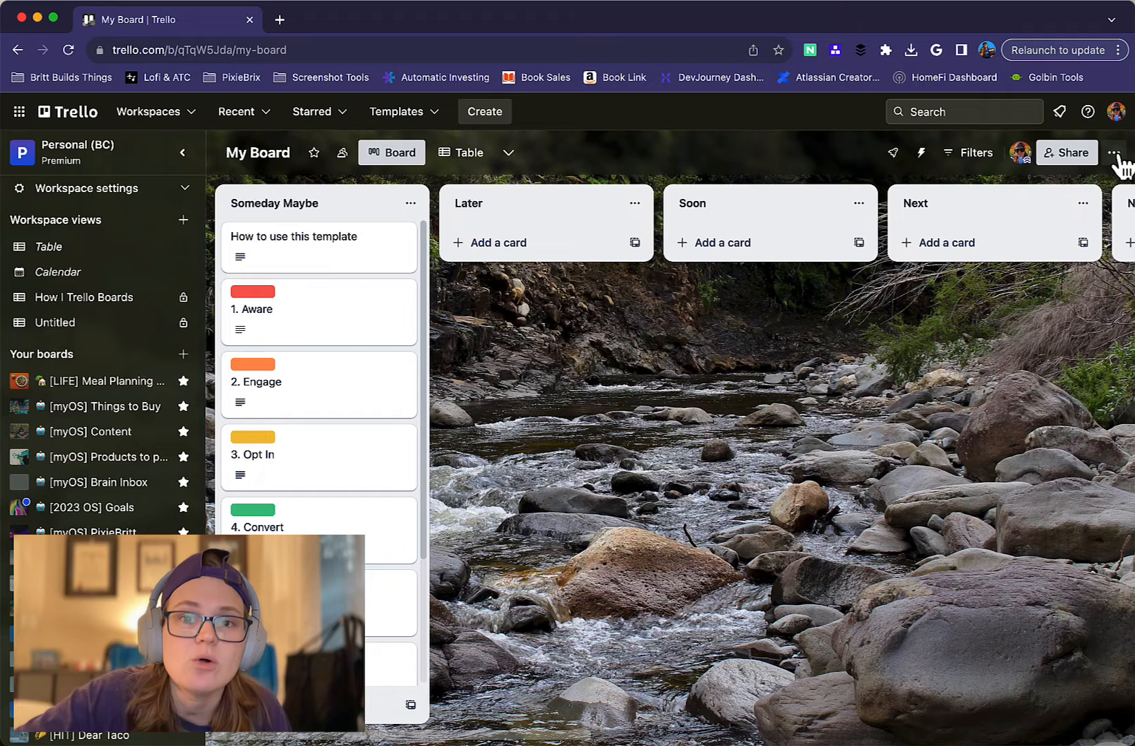
left_click(1121, 152)
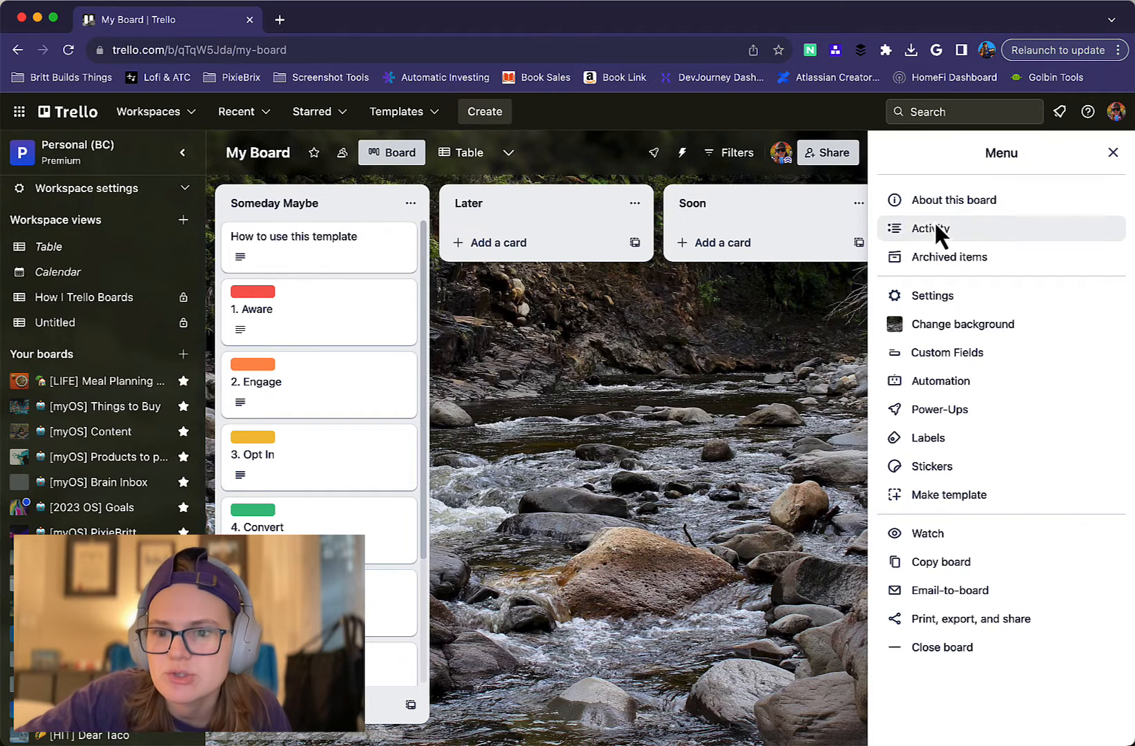
left_click(939, 294)
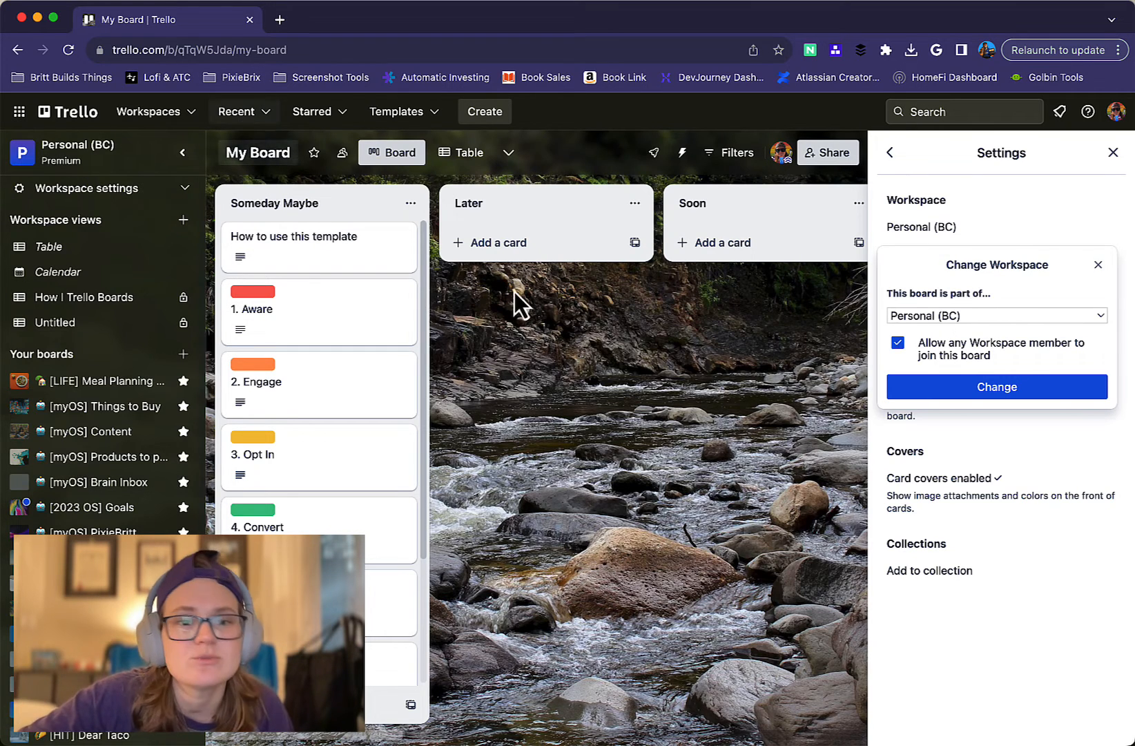
mouse_move(612, 406)
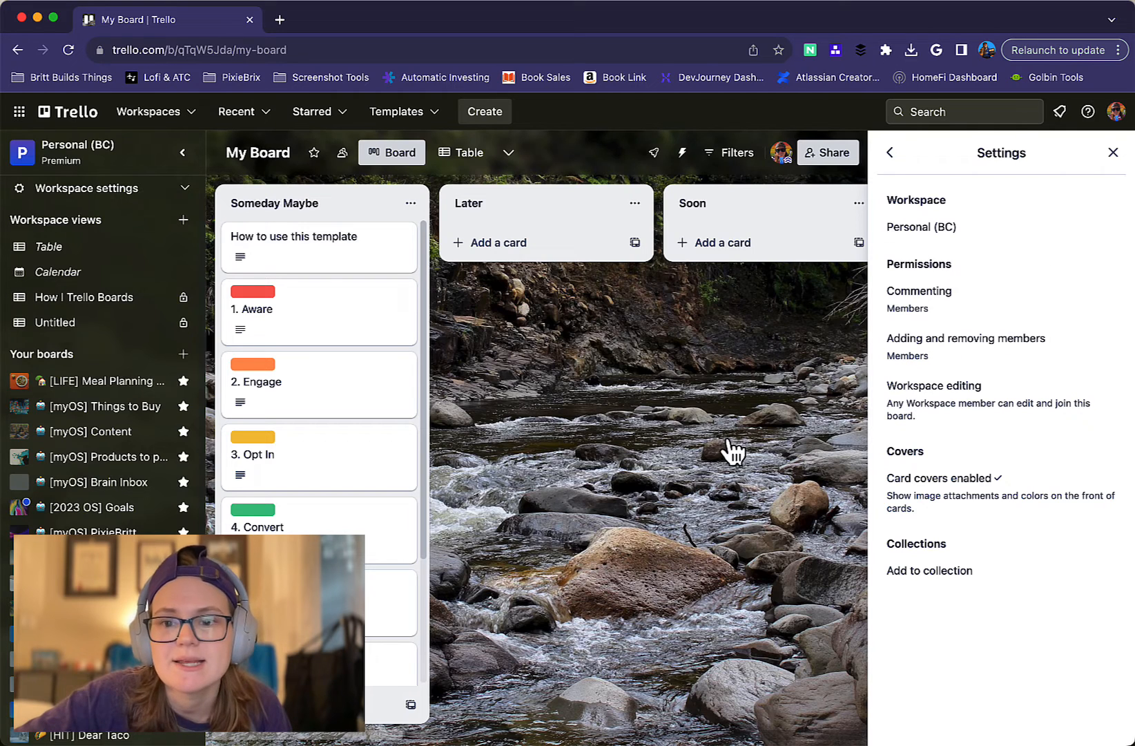
mouse_move(892, 159)
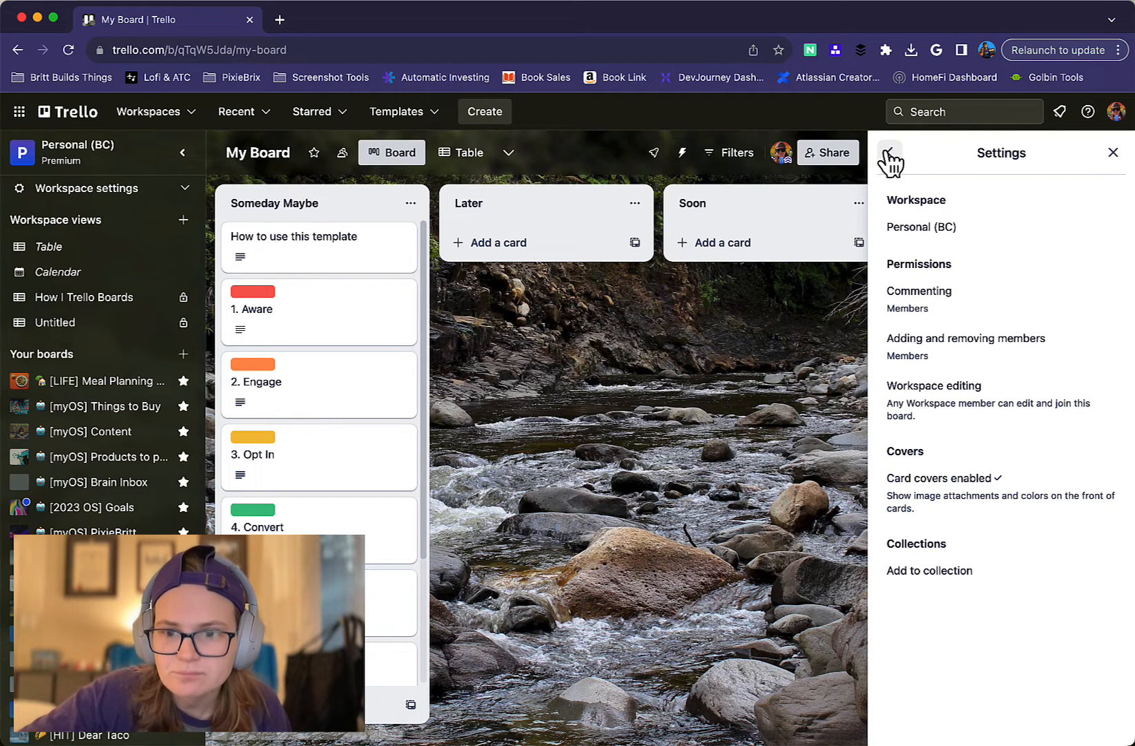
Join the 1. Aware card as member Brittany Joiner and return to the board.
left_click(891, 153)
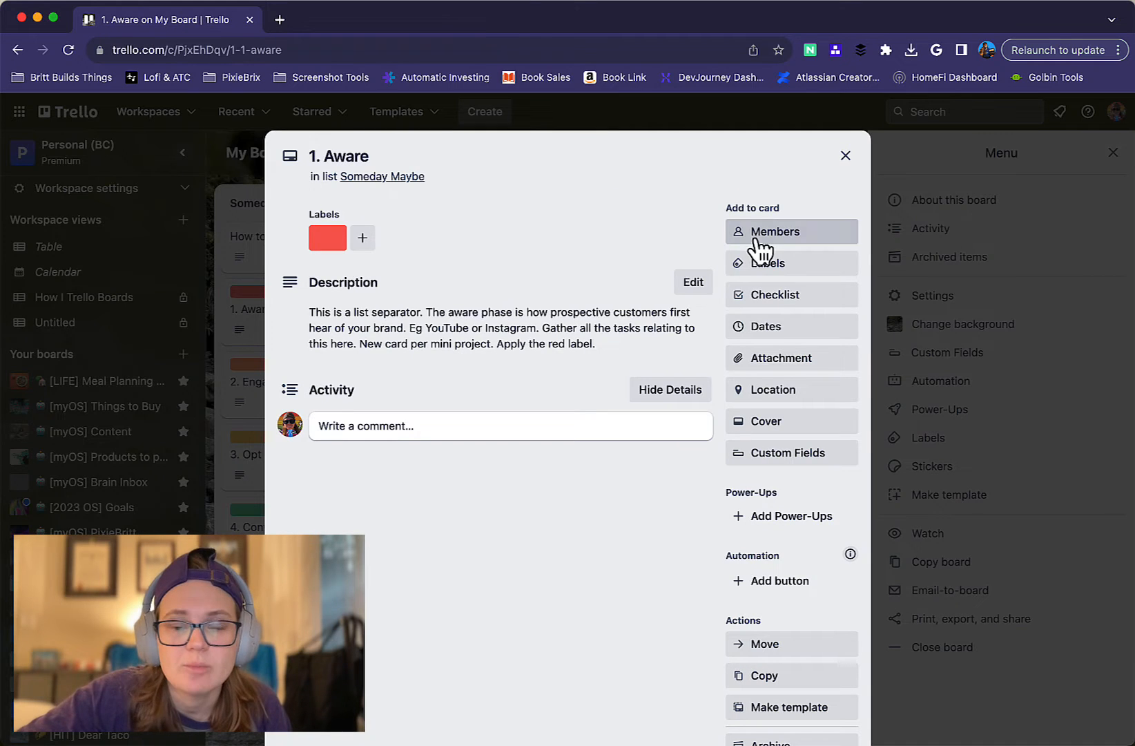
left_click(776, 230)
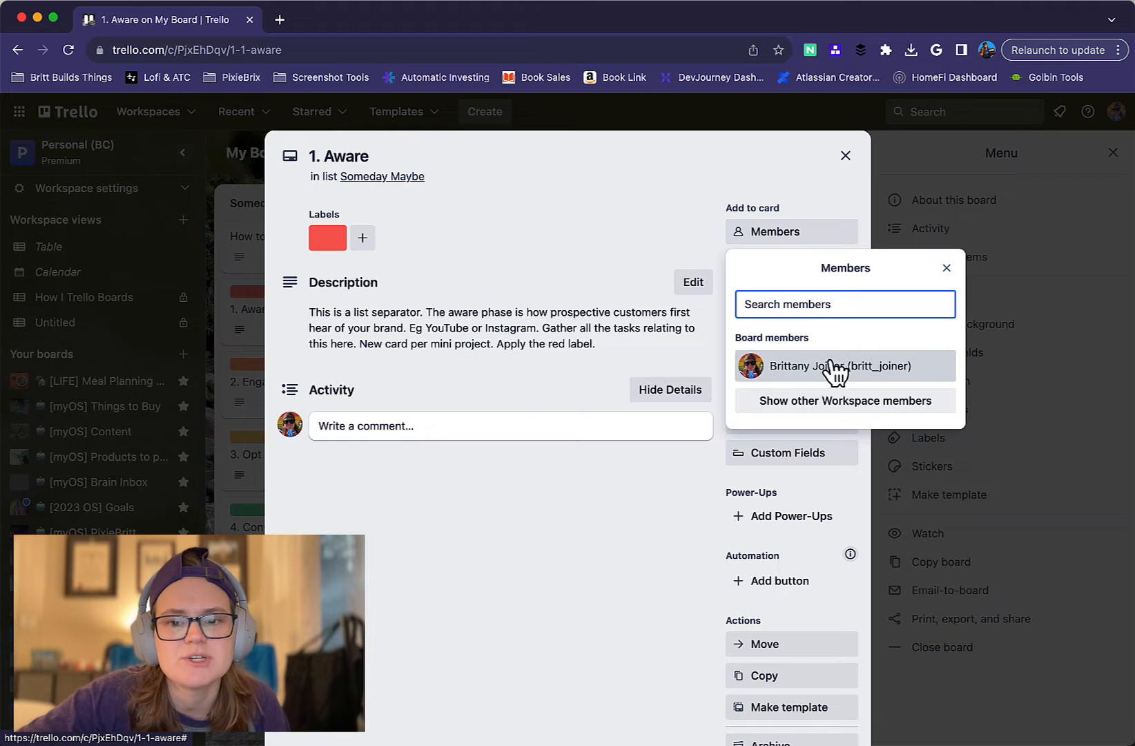
left_click(843, 366)
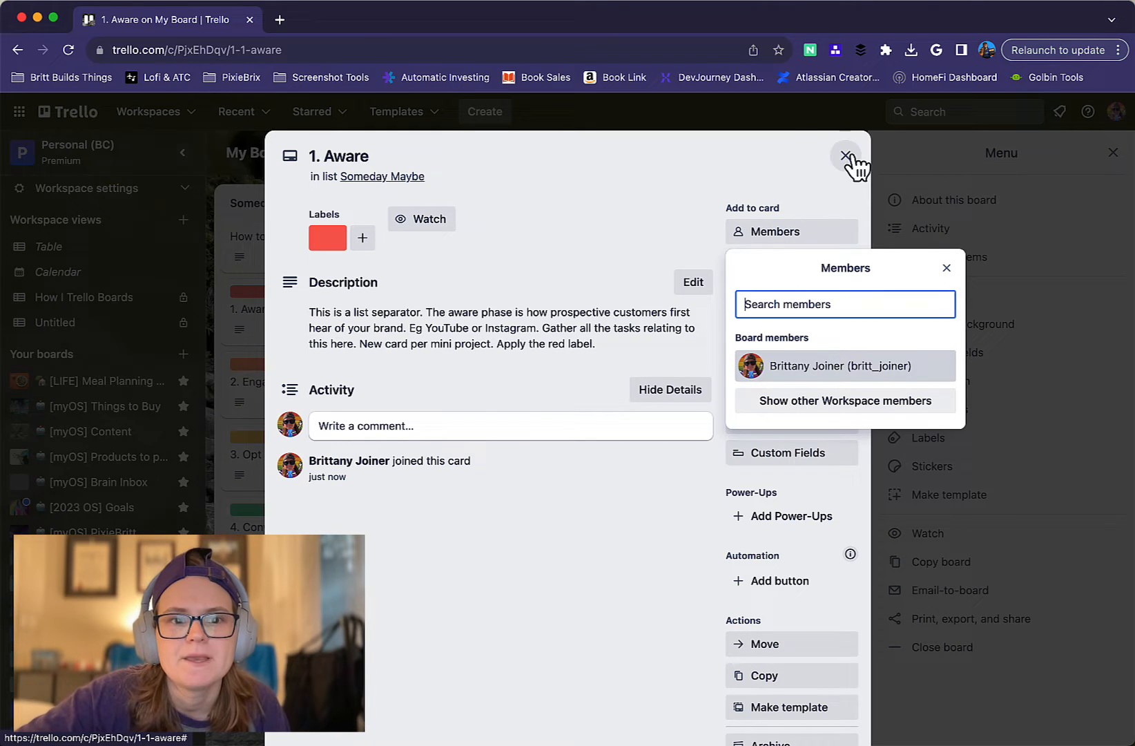
left_click(846, 155)
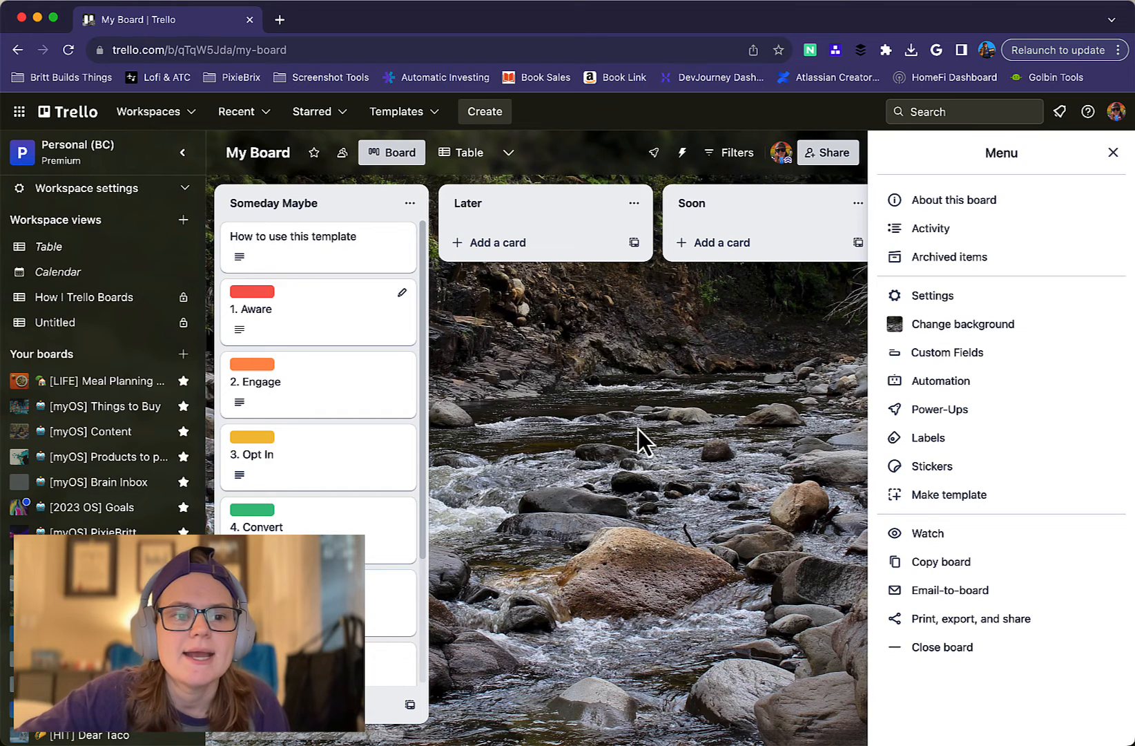
left_click(151, 110)
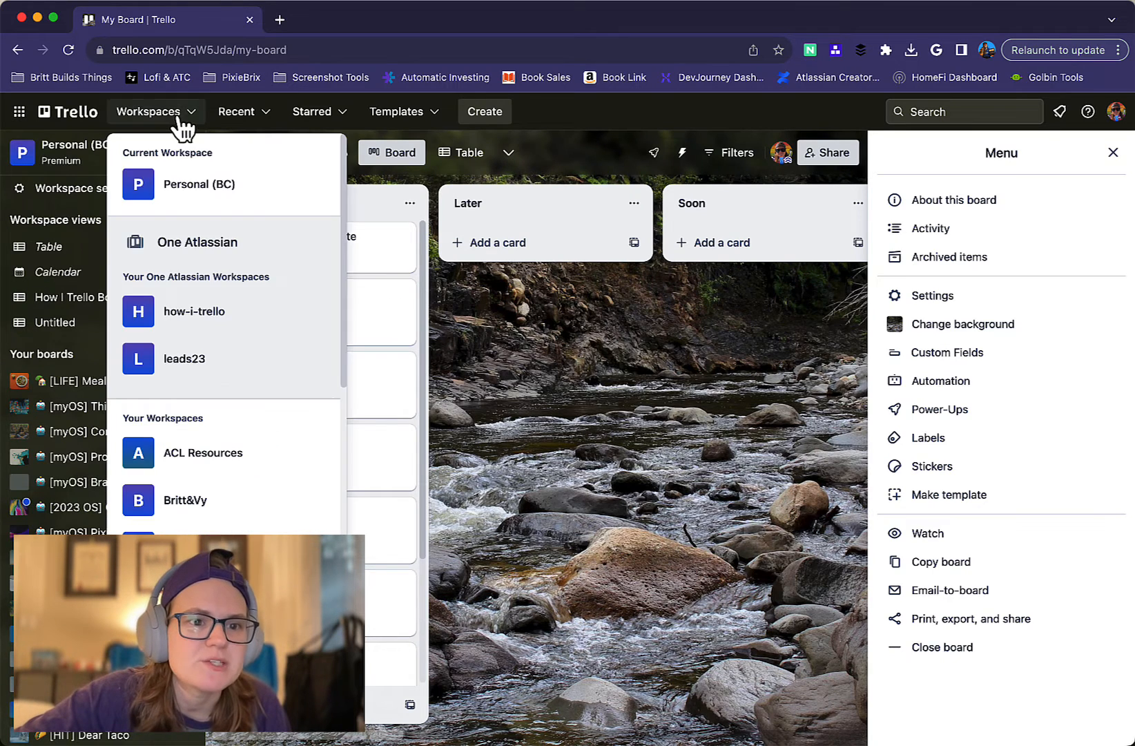
mouse_move(184, 211)
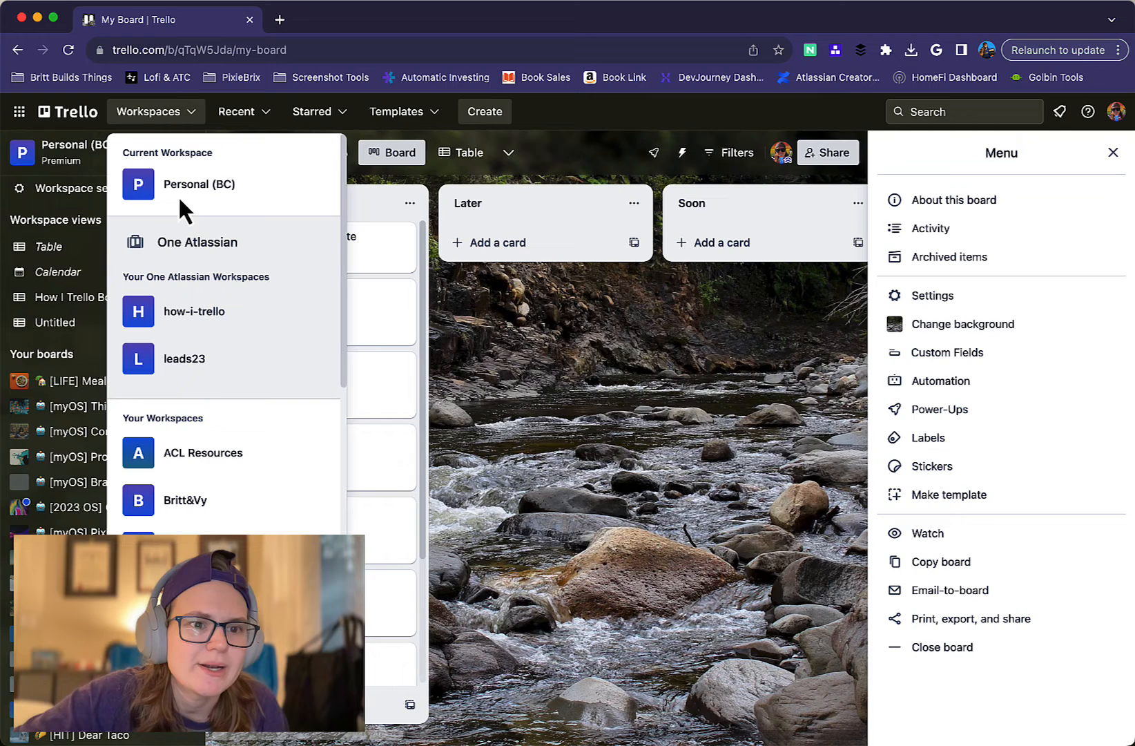
left_click(199, 183)
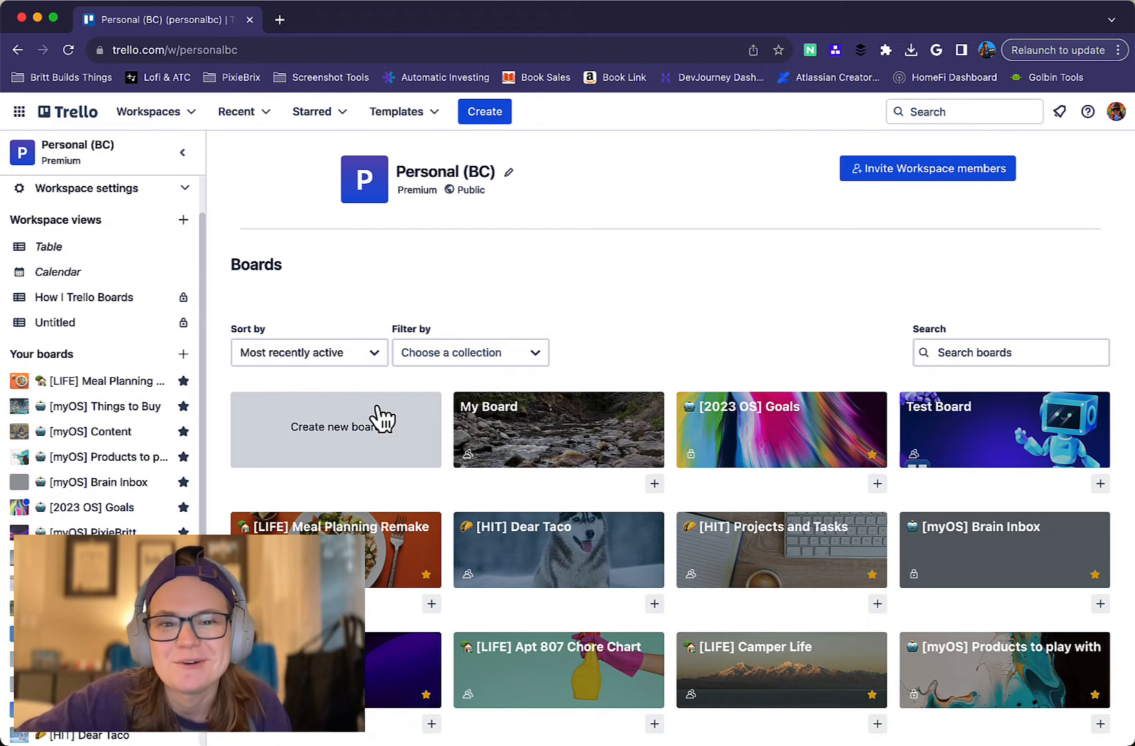
mouse_move(54, 322)
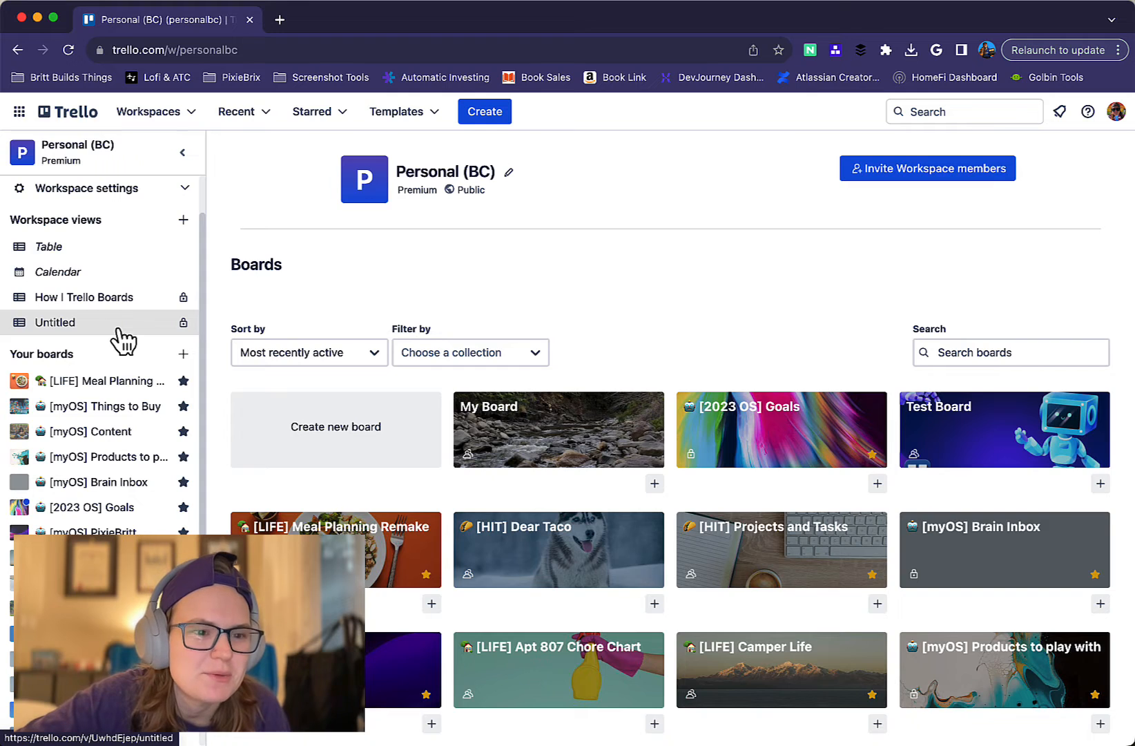
left_click(87, 187)
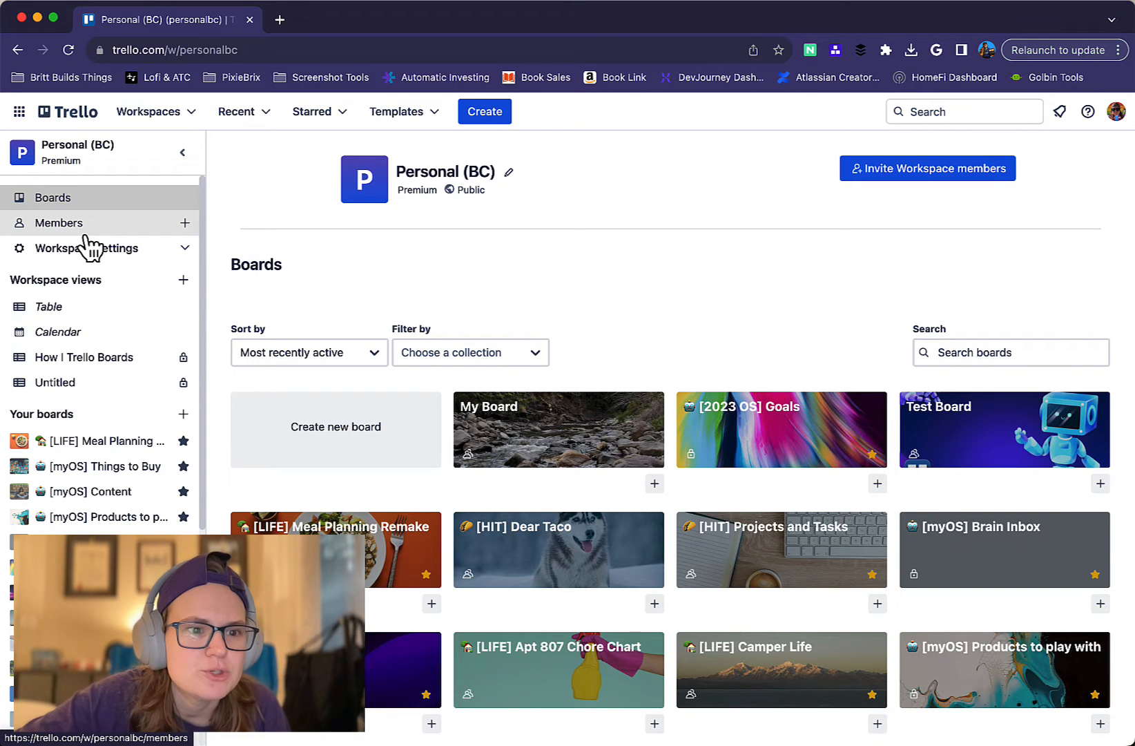
left_click(59, 222)
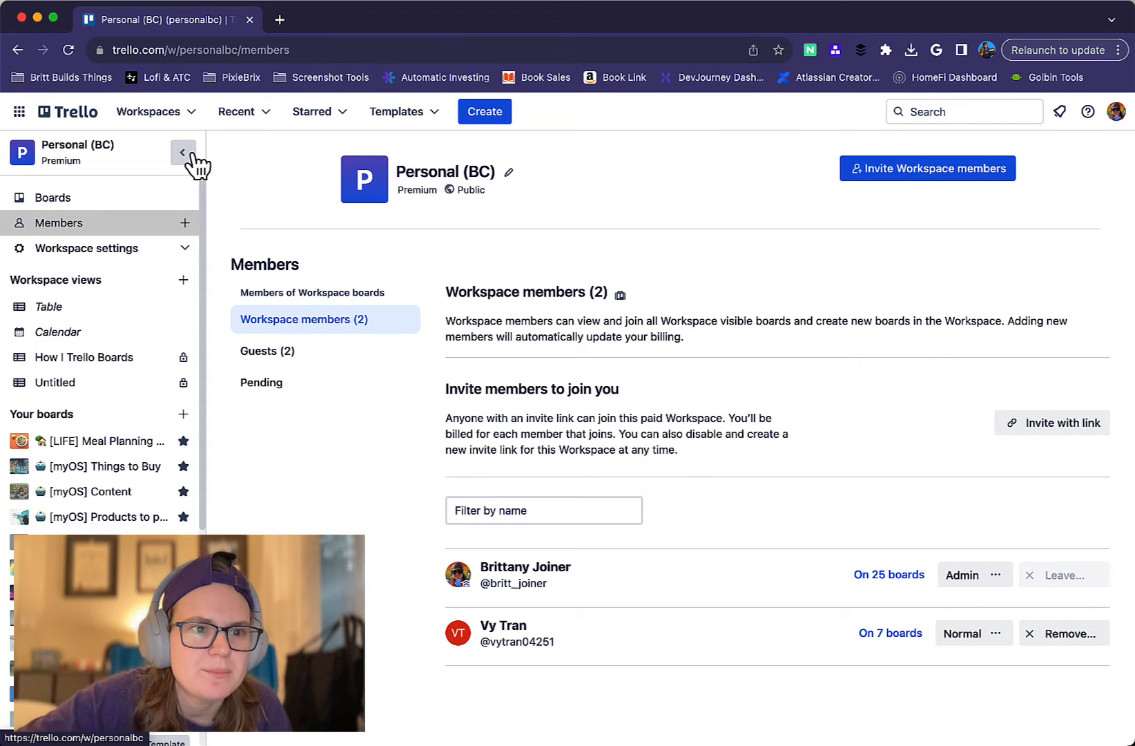
left_click(184, 153)
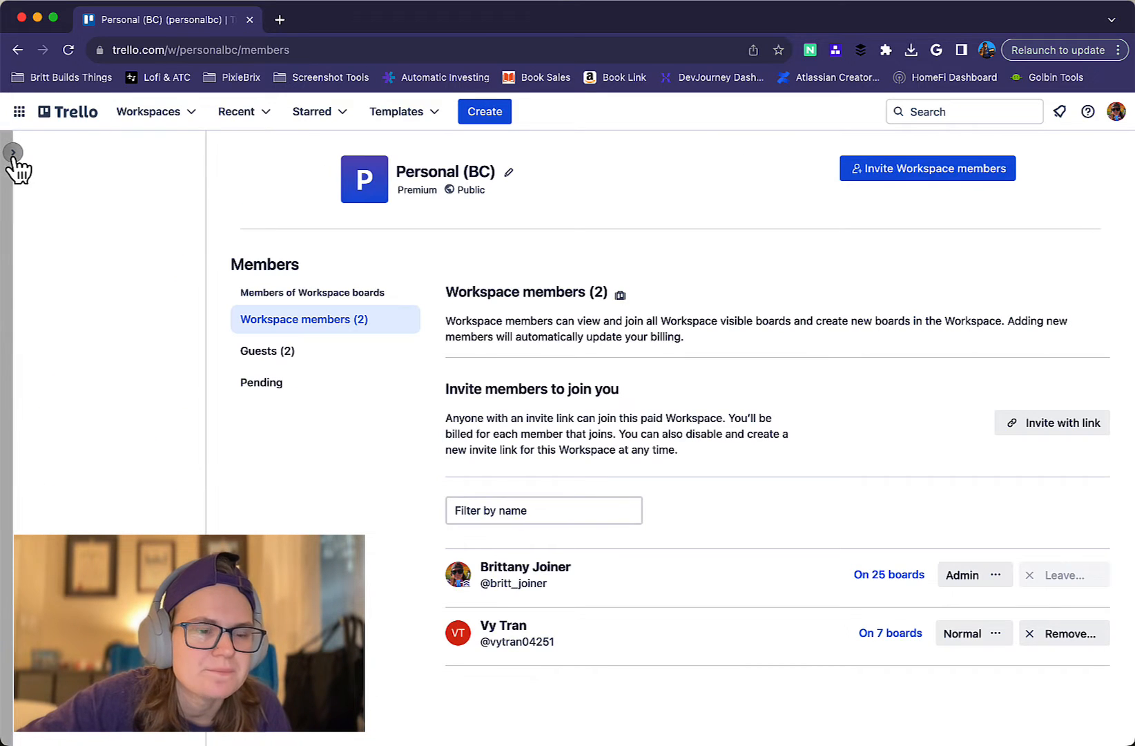
left_click(12, 152)
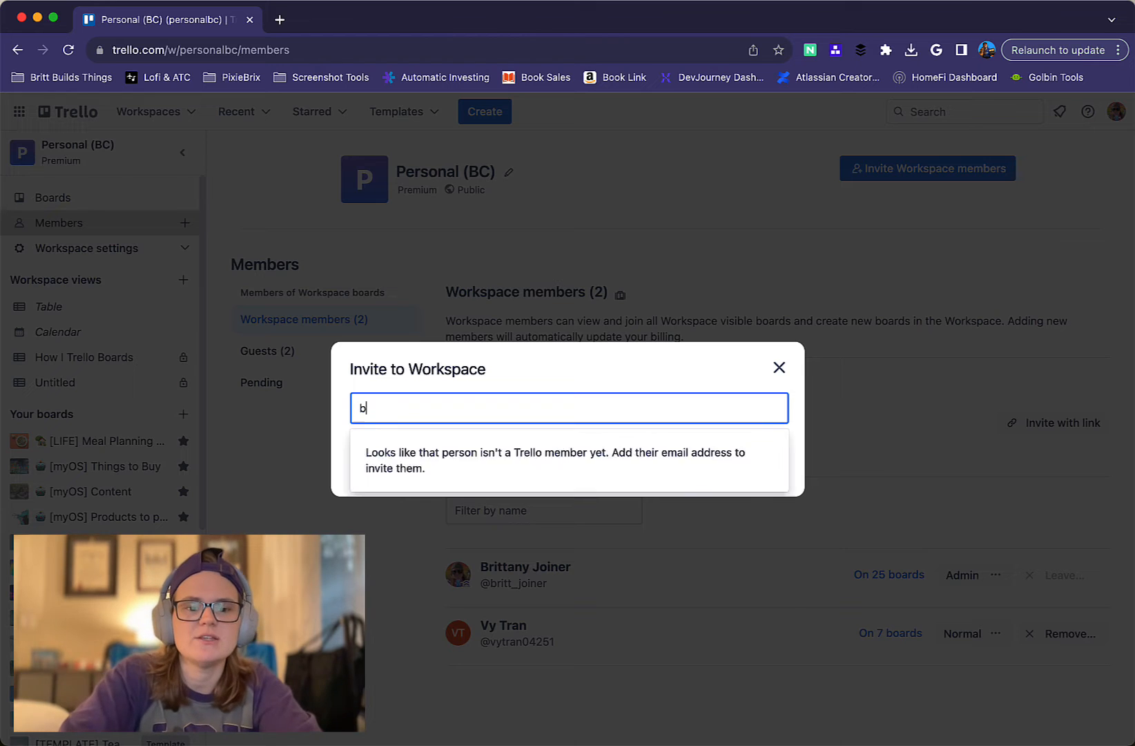
type("brittanyjoiner")
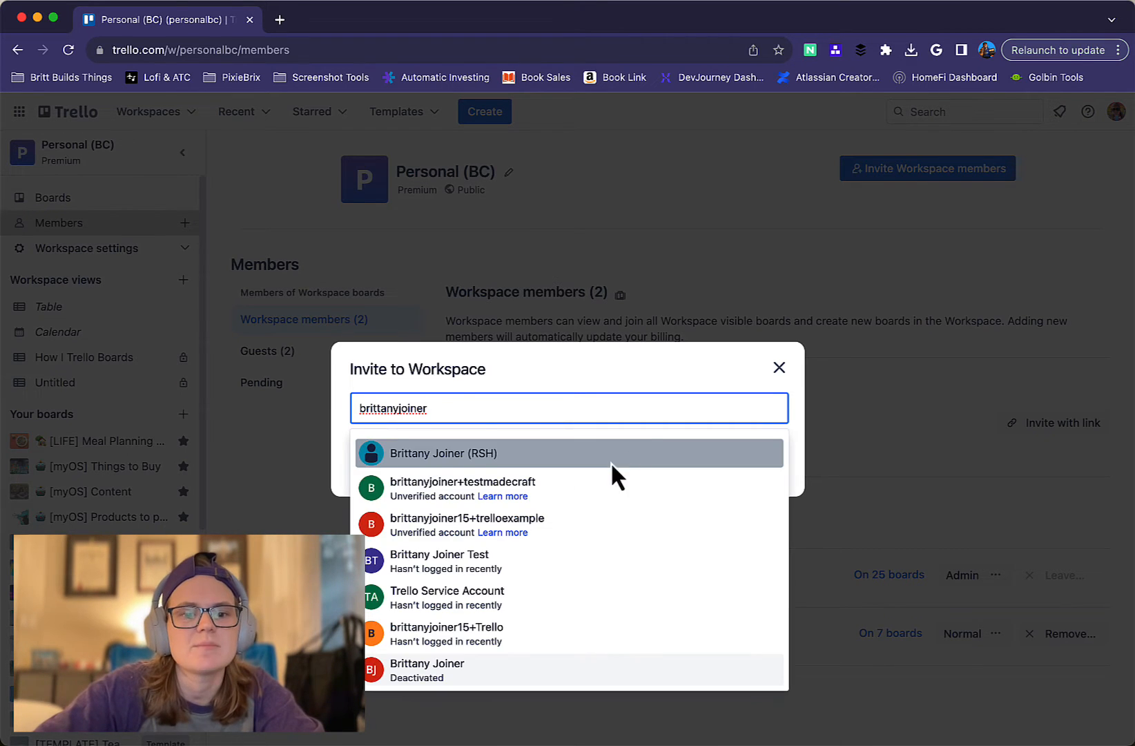
left_click(780, 367)
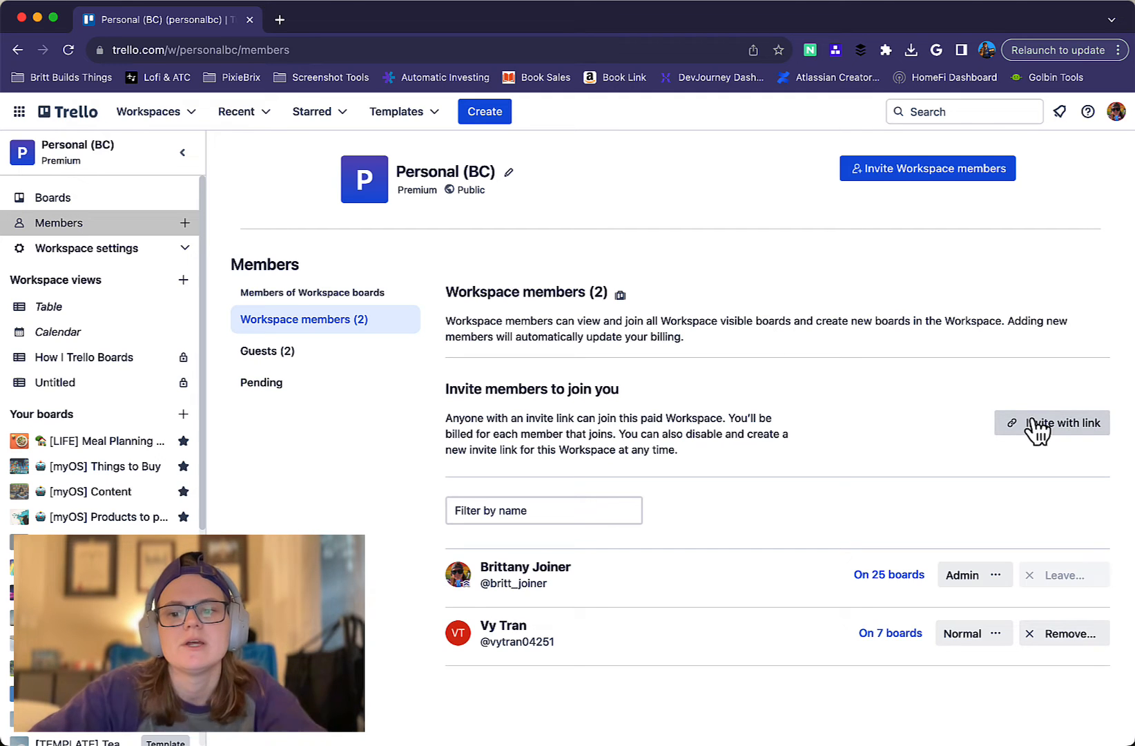
left_click(1075, 422)
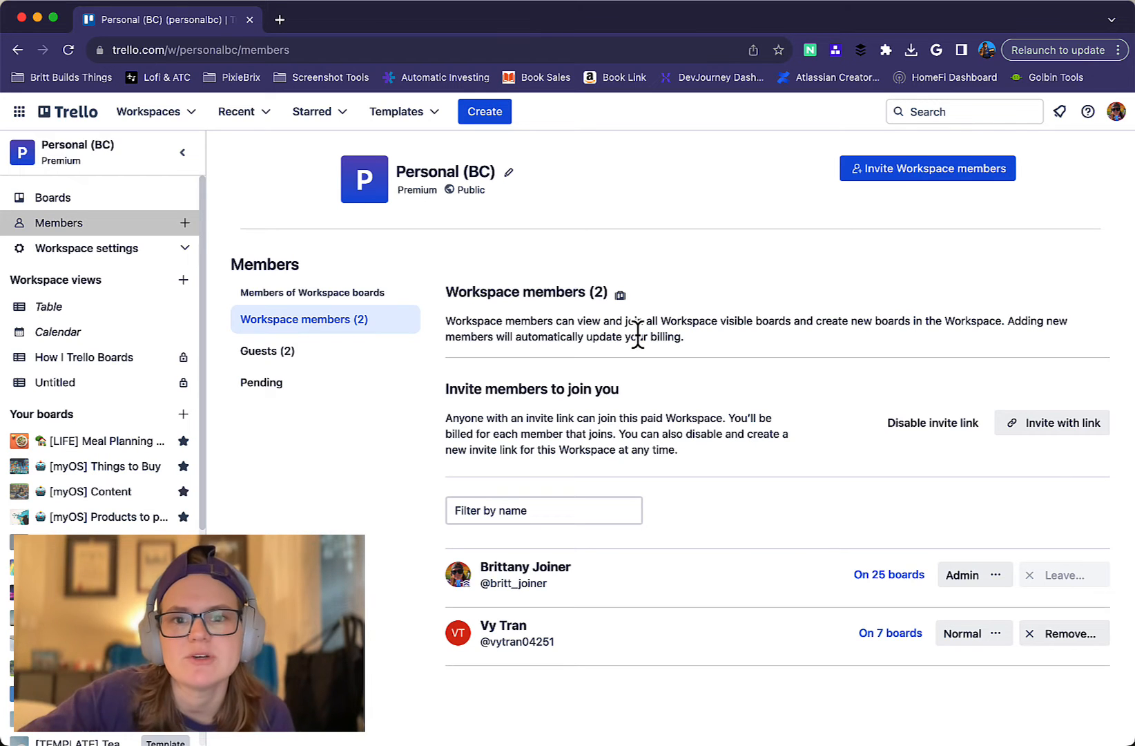
mouse_move(772, 425)
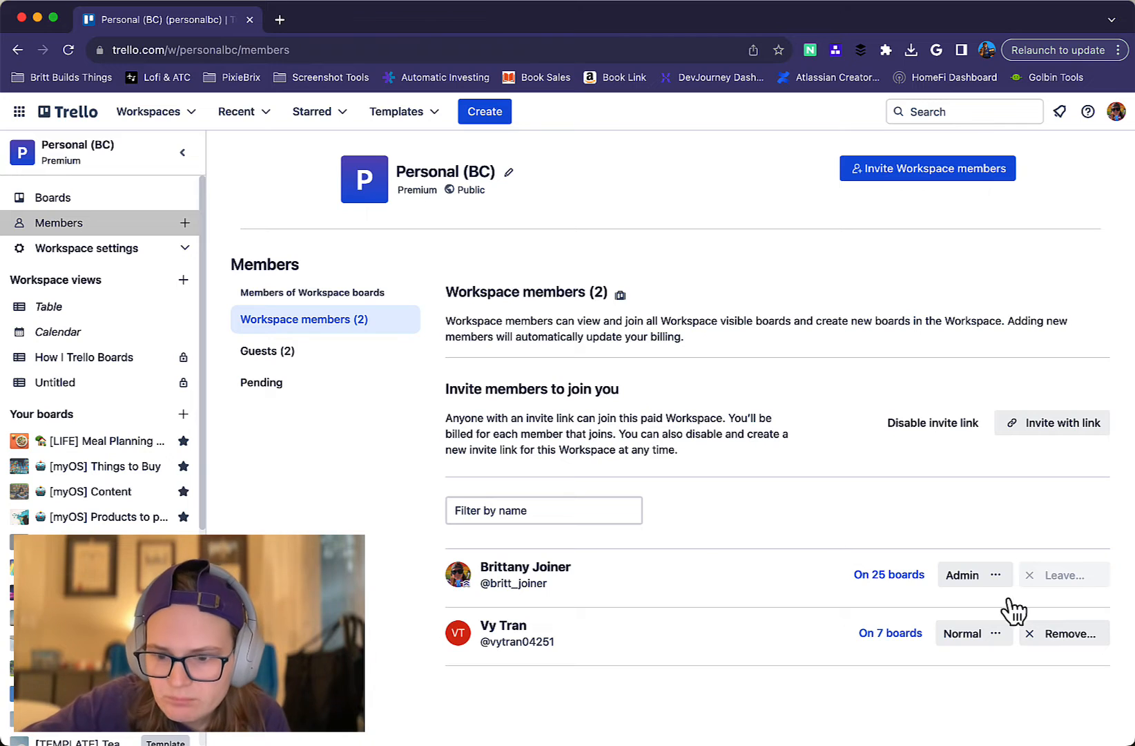
left_click(972, 575)
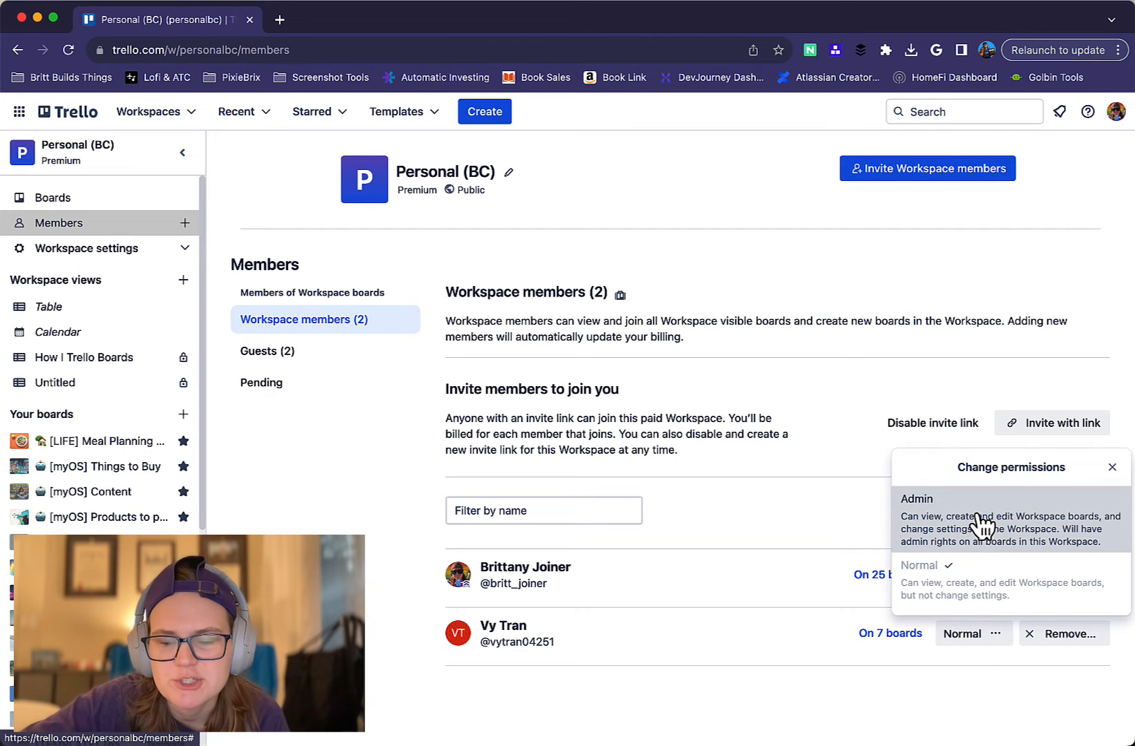
mouse_move(961, 553)
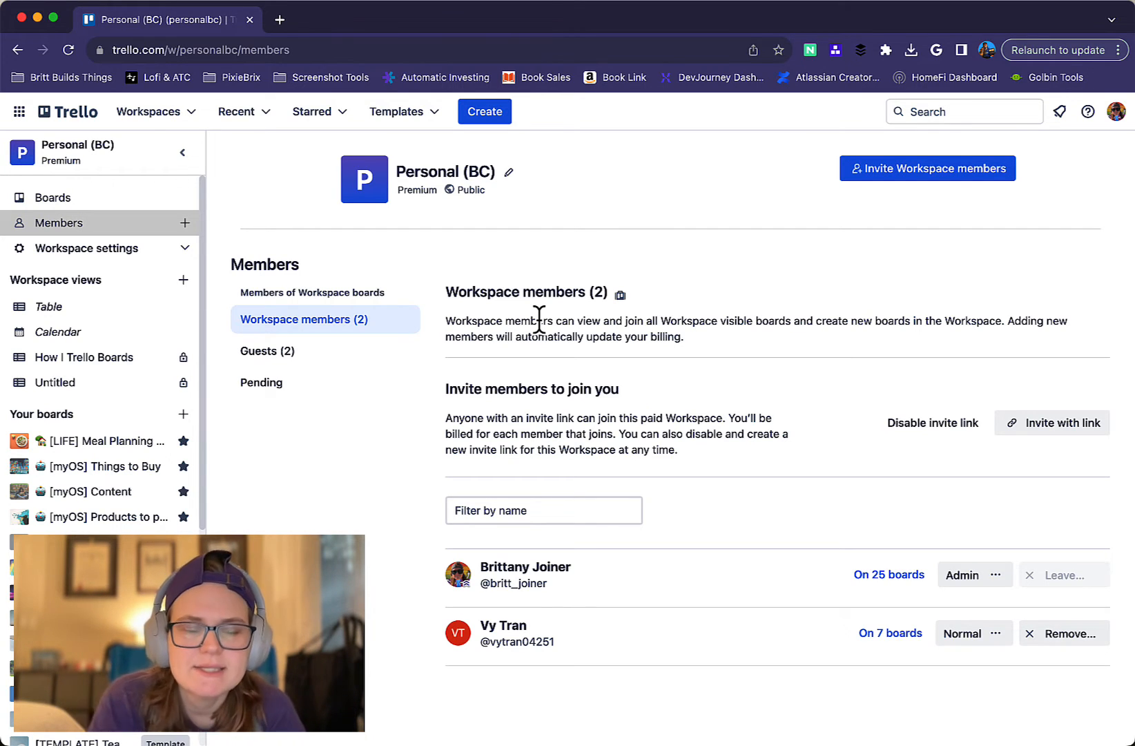
left_click(266, 351)
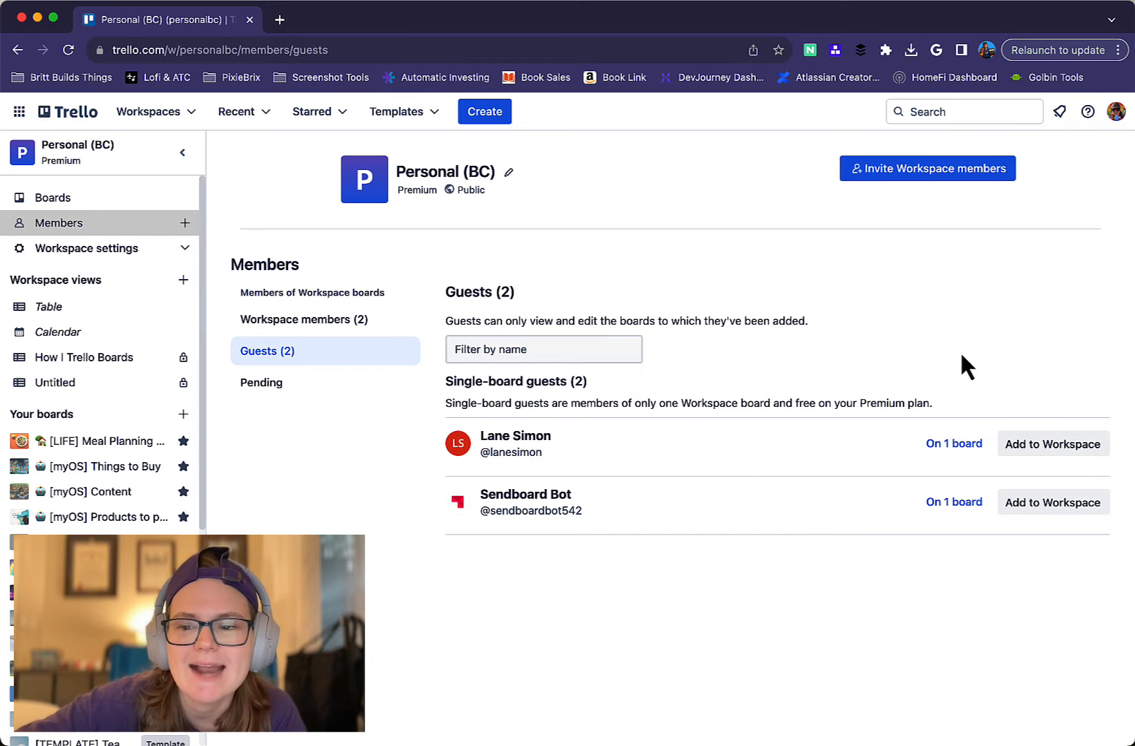
mouse_move(739, 495)
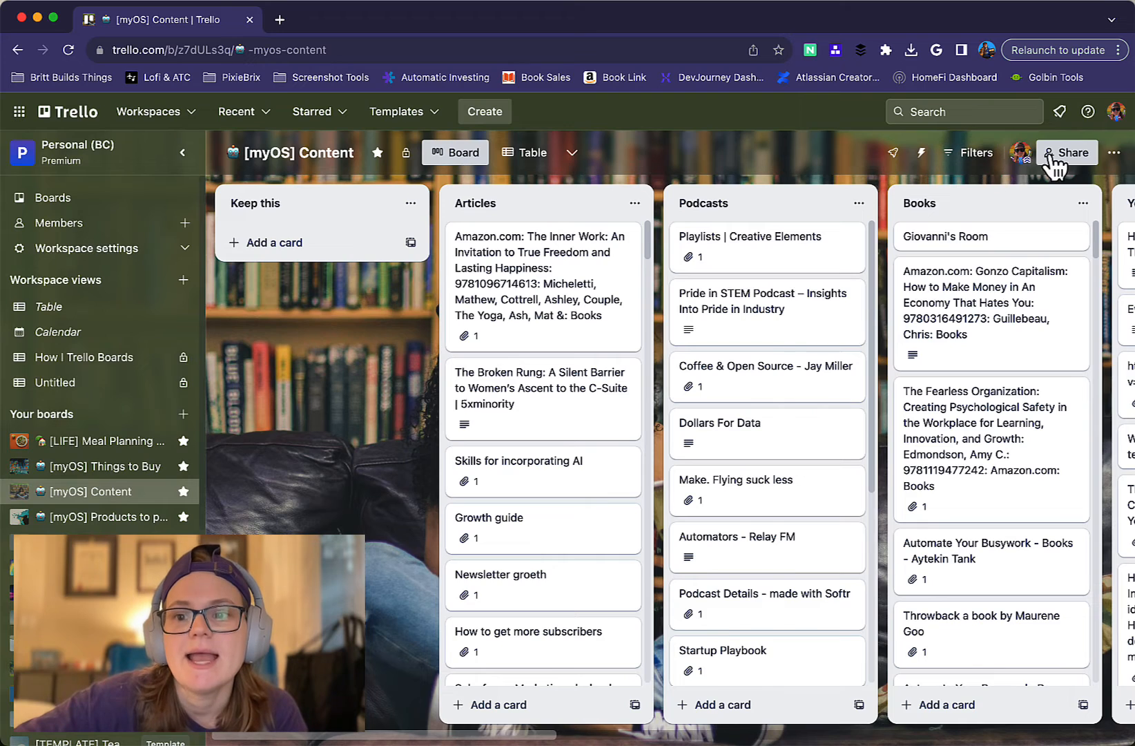
left_click(1066, 152)
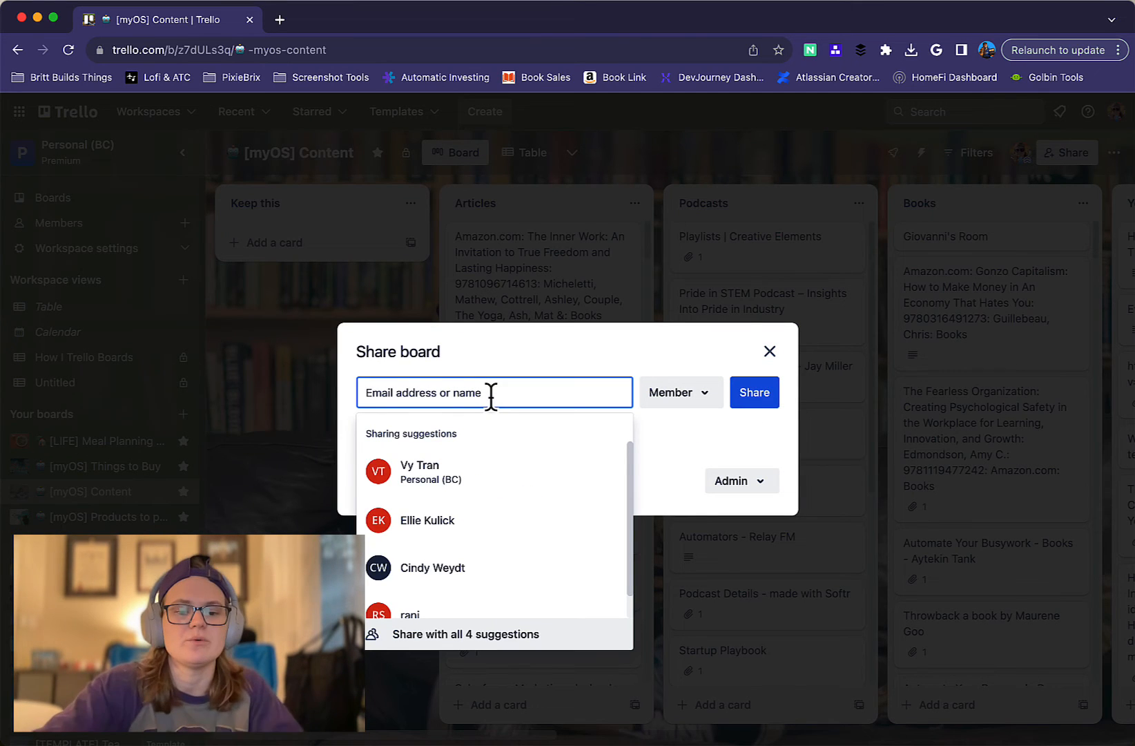
mouse_move(503, 529)
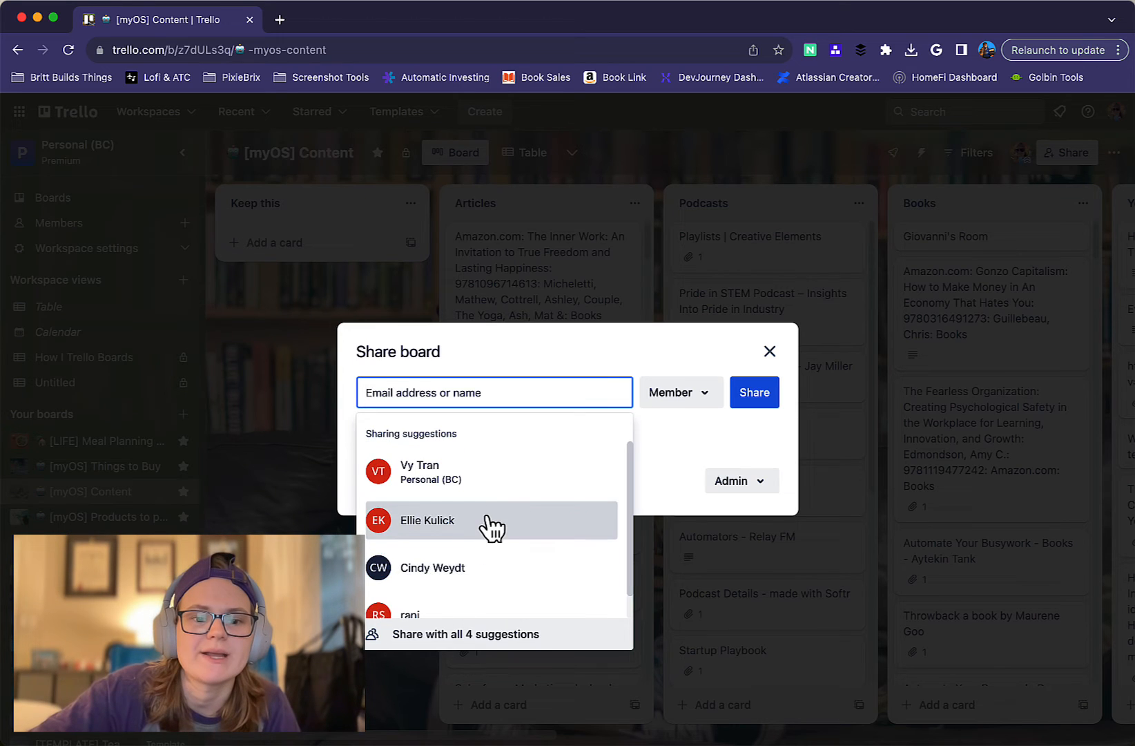
left_click(427, 519)
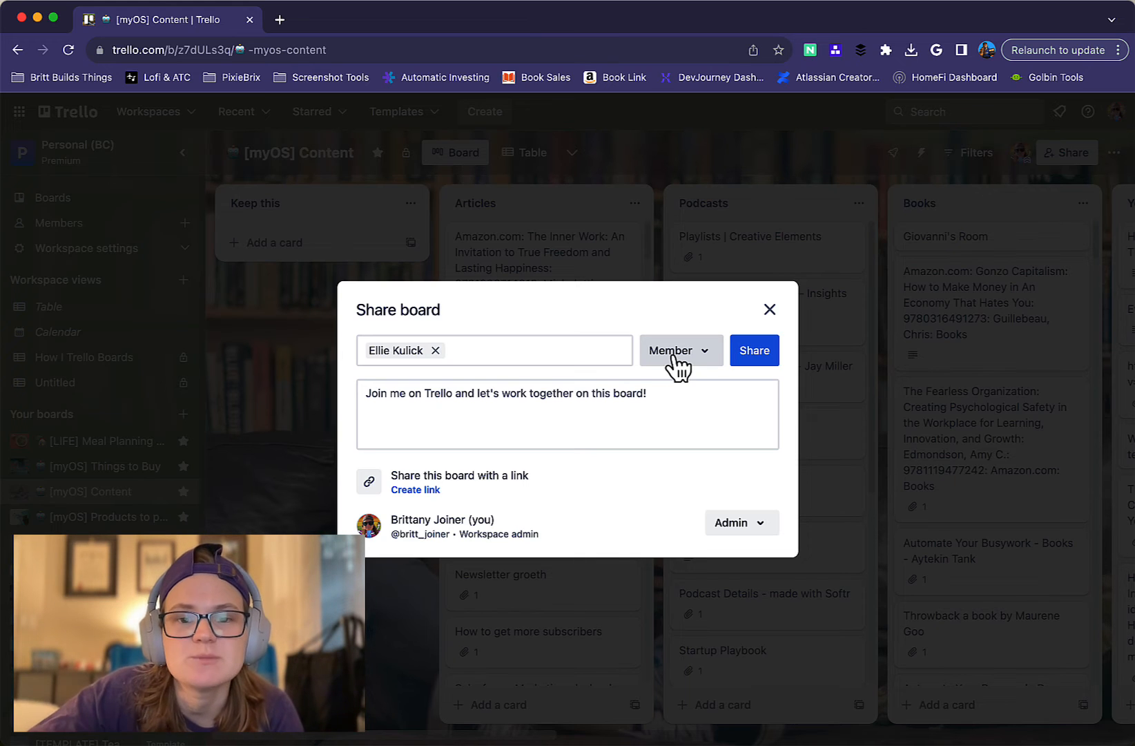
mouse_move(677, 369)
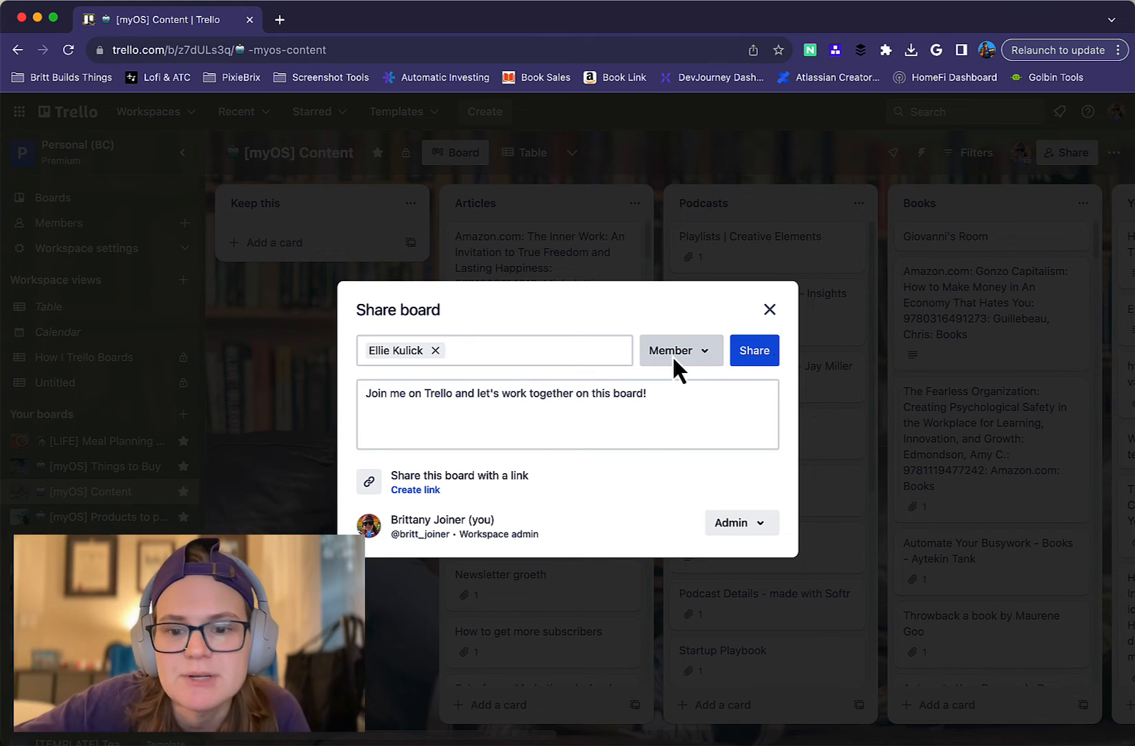
left_click(769, 309)
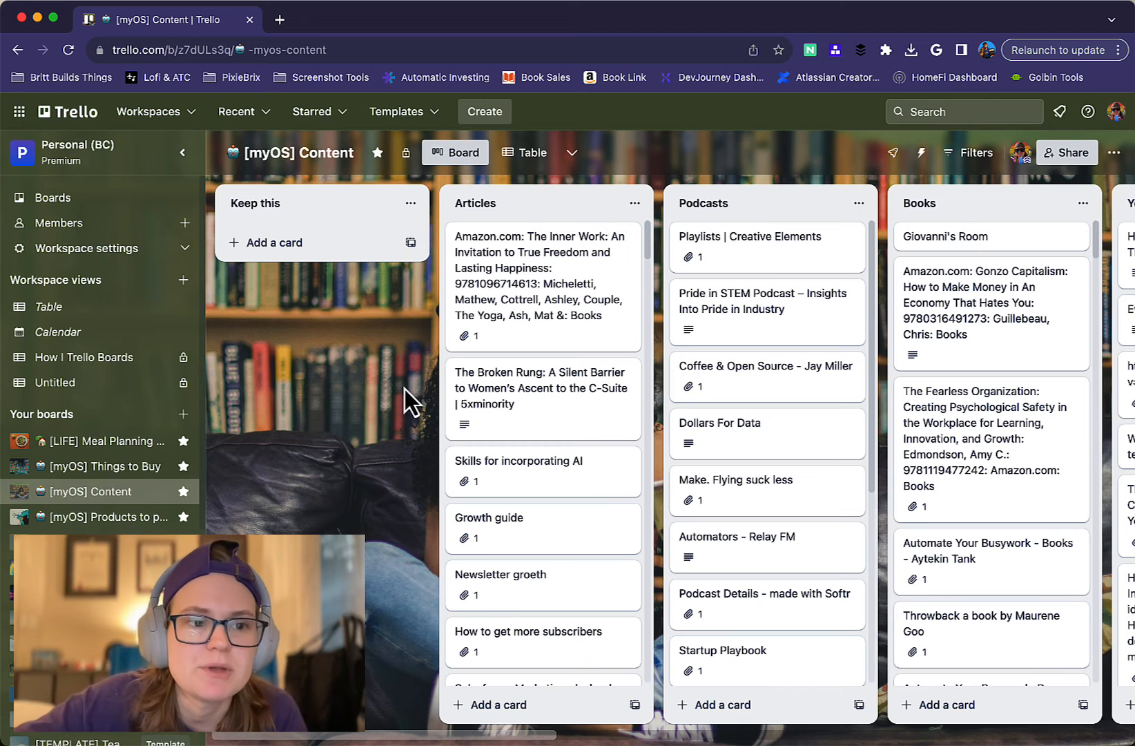
mouse_move(301, 376)
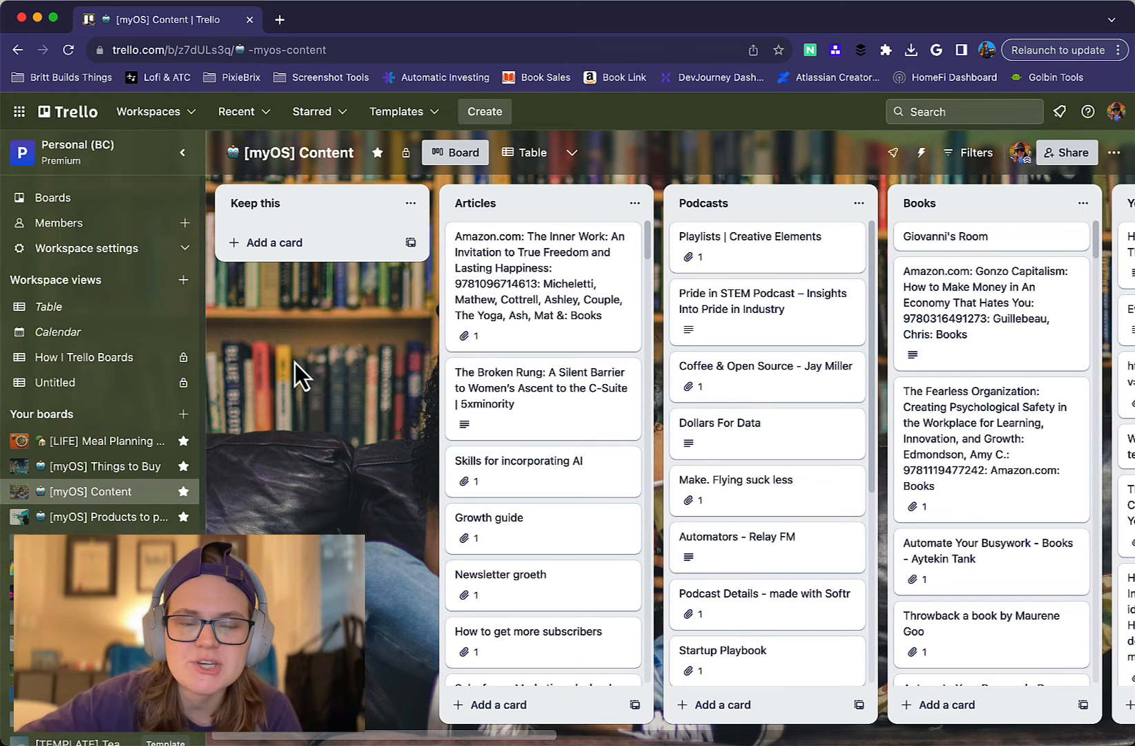
mouse_move(333, 428)
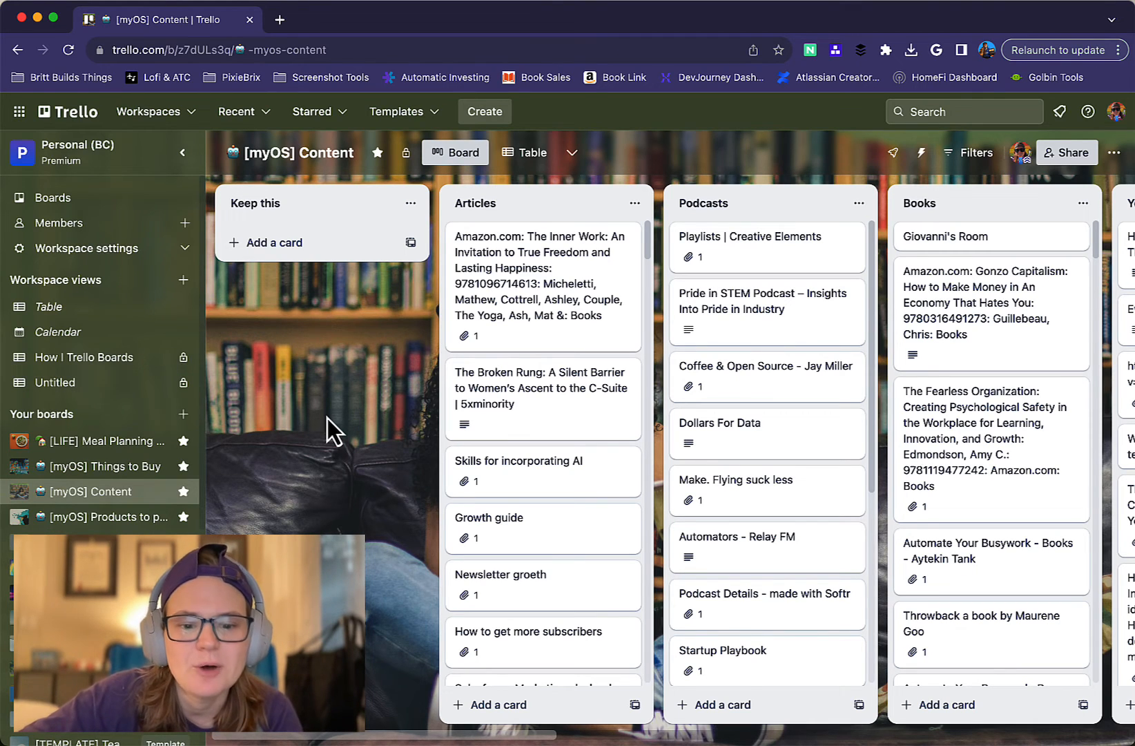
mouse_move(379, 304)
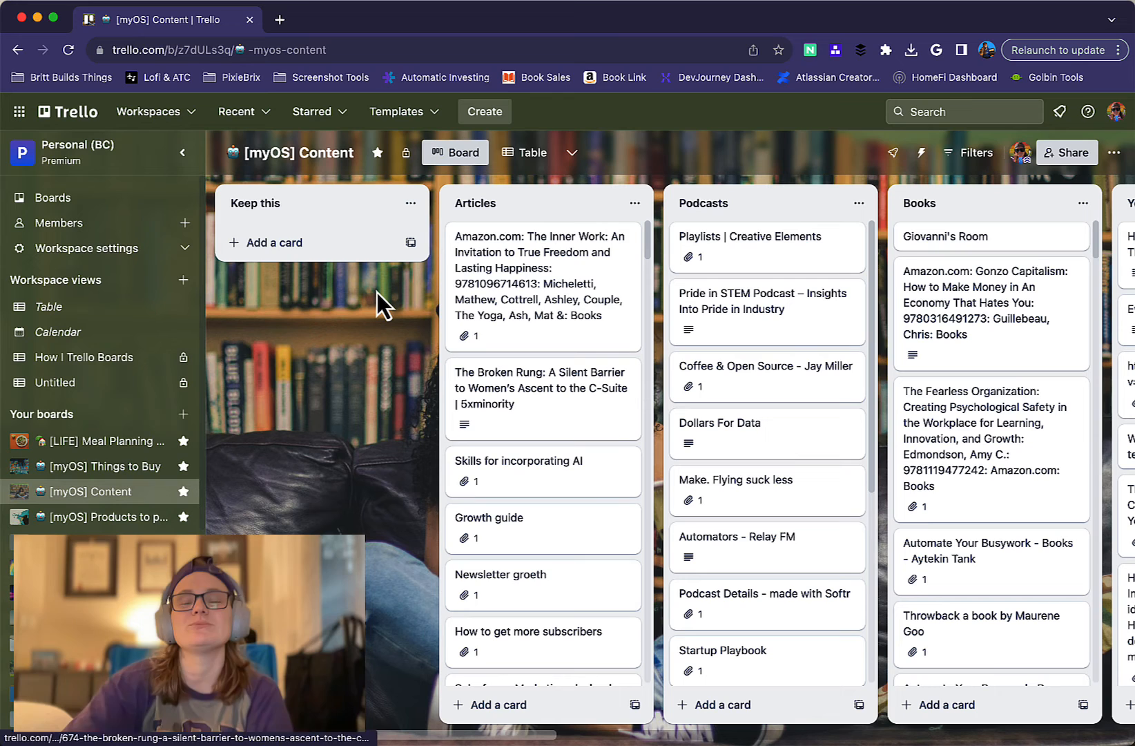